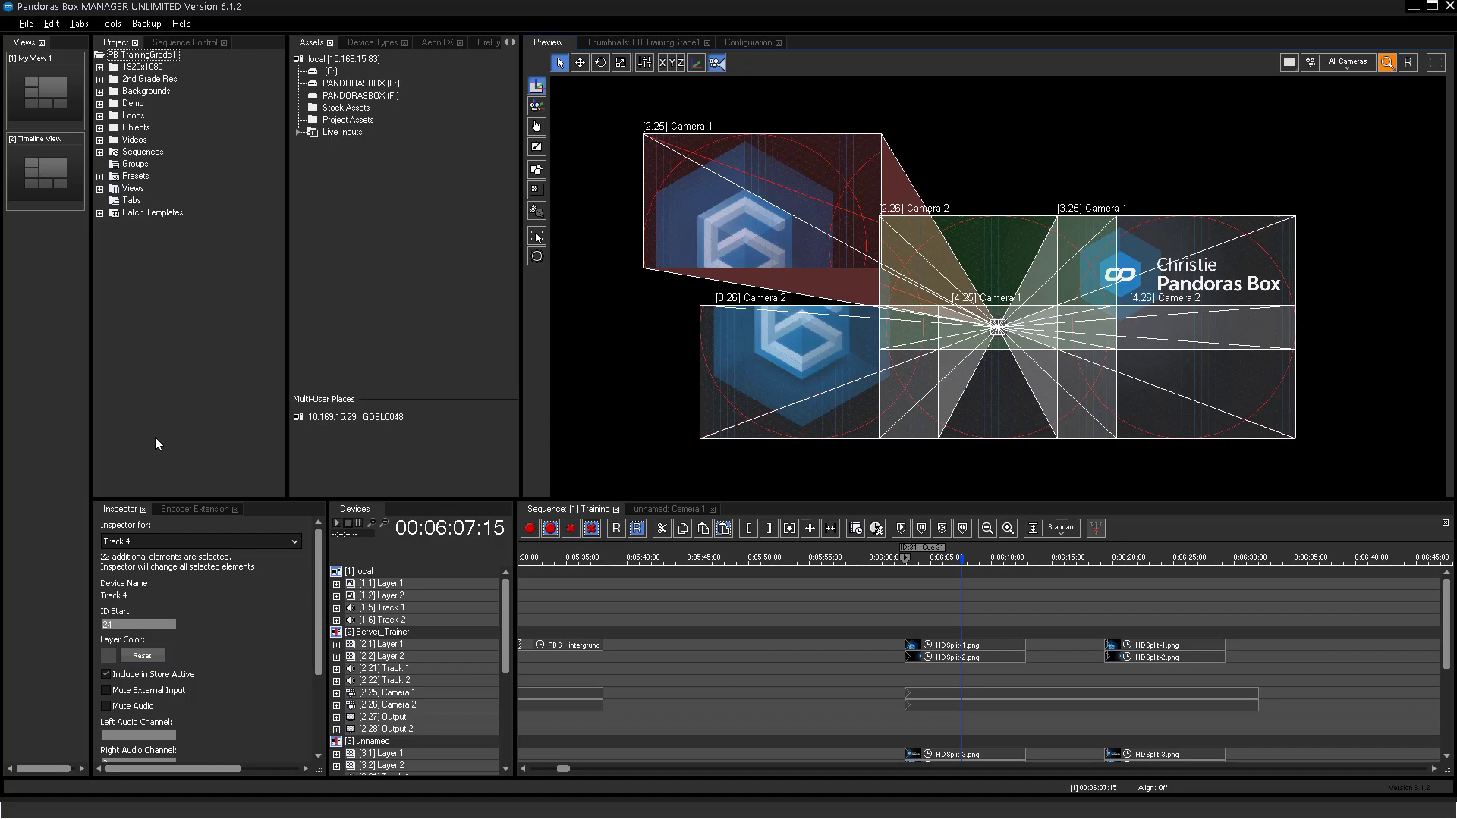
{"action": "mouse_move", "coordinate": [473, 403]}
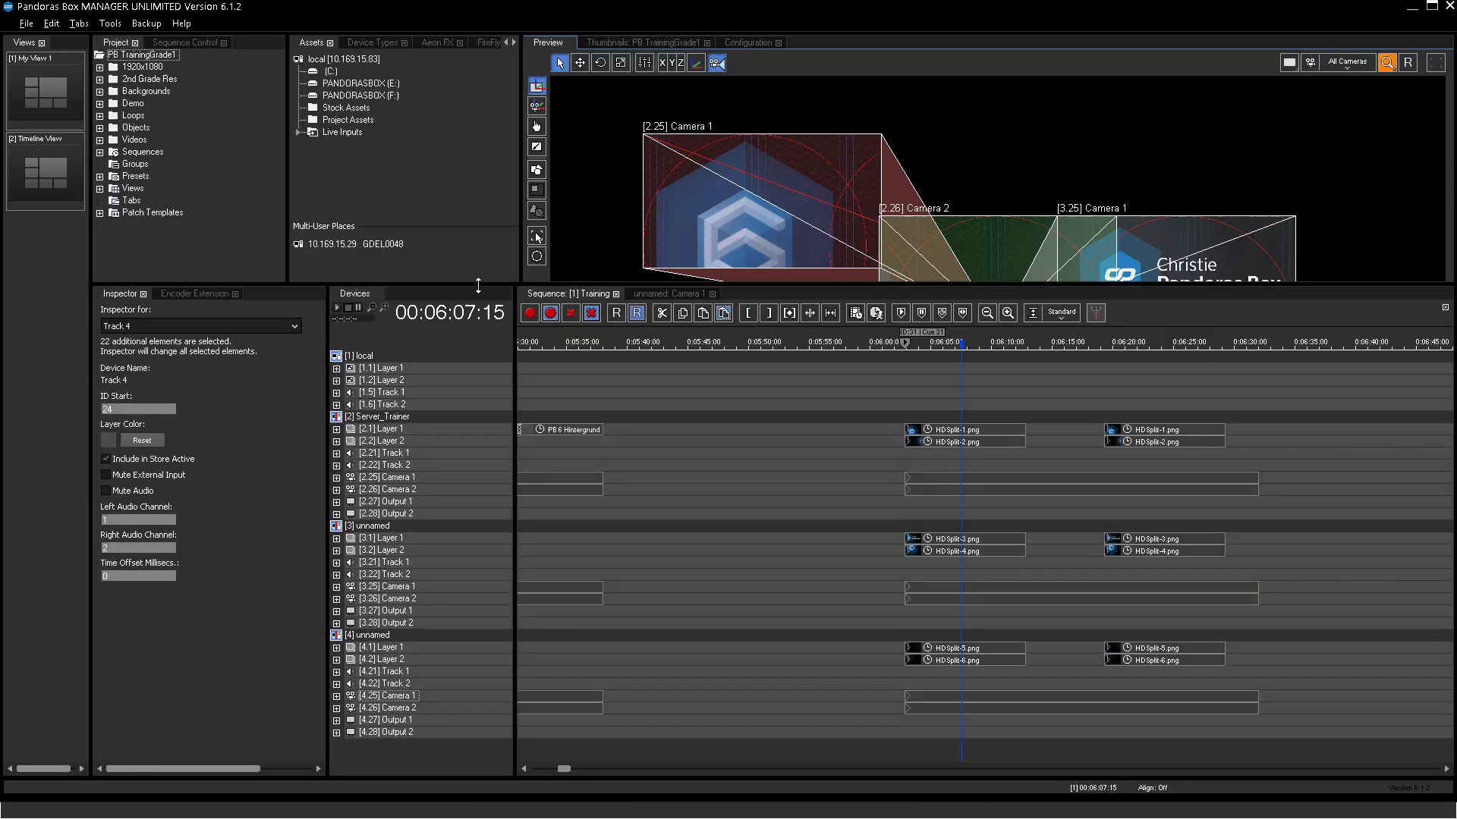
{"action": "mouse_move", "coordinate": [412, 421]}
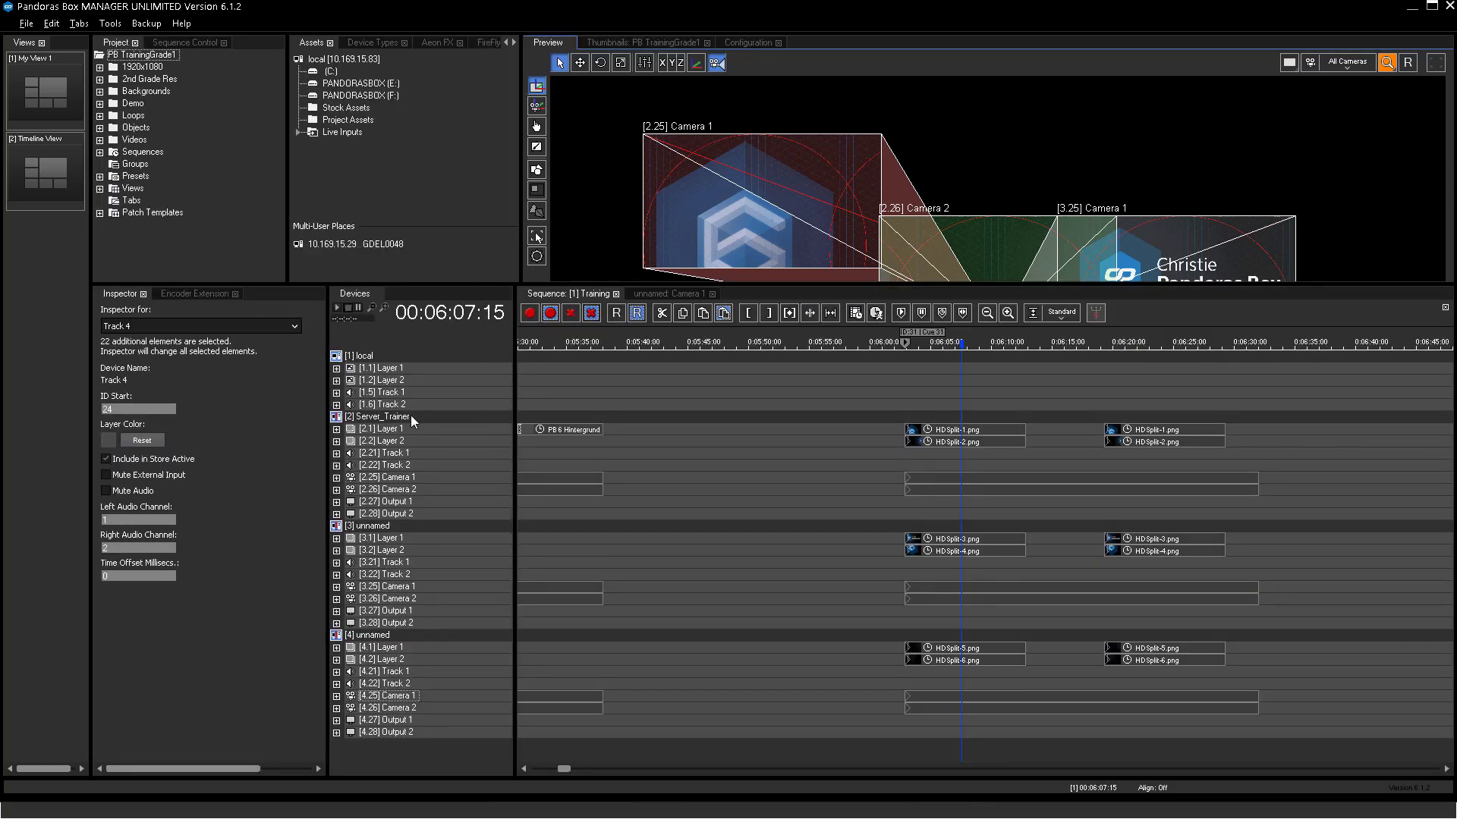
Step: Show all layers of the Server_Trainer, third and fourth sites in the Devices tree
{"action": "right_click", "coordinate": [374, 416]}
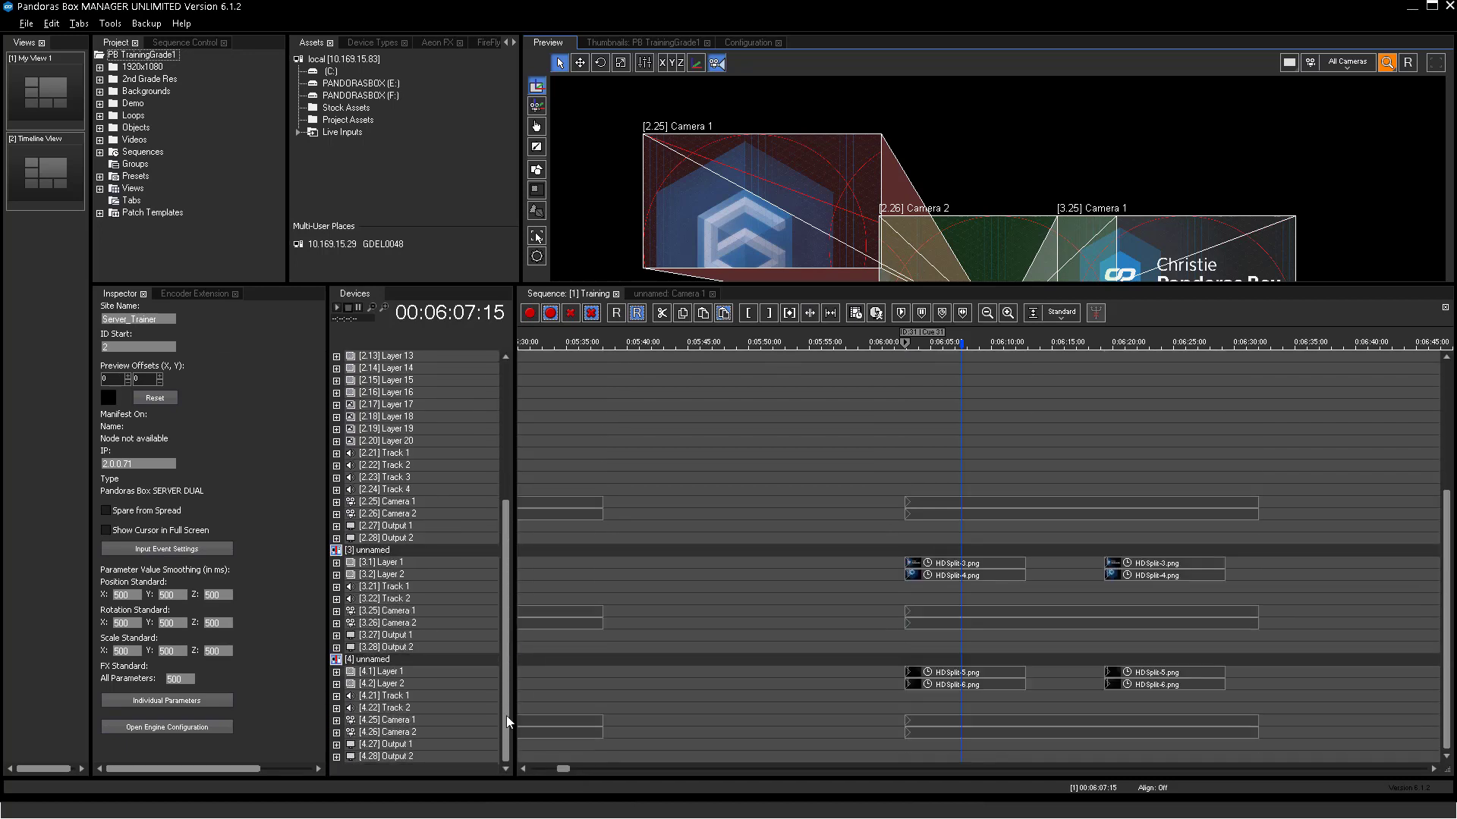
{"action": "right_click", "coordinate": [372, 550]}
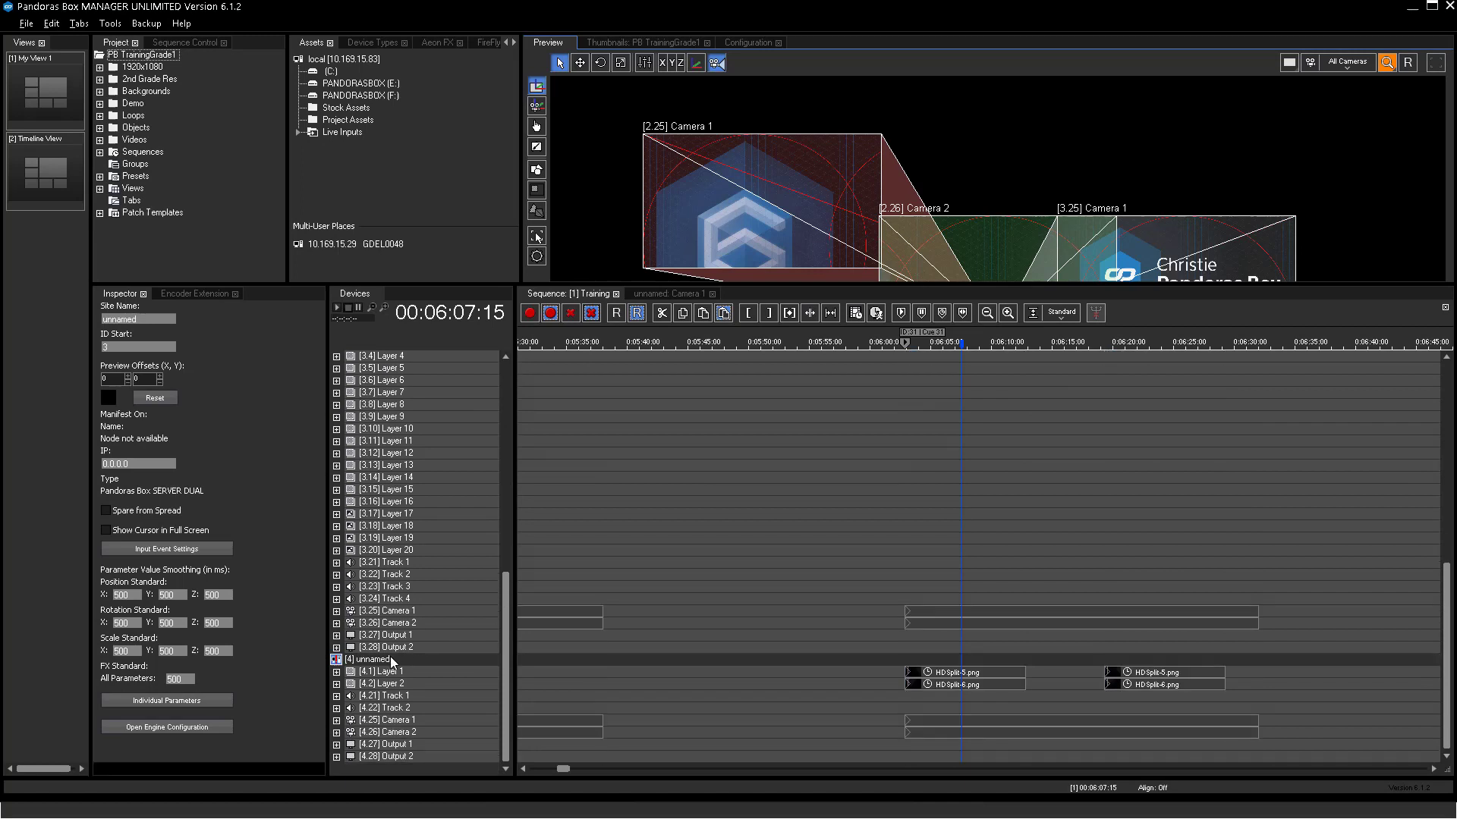
{"action": "left_click", "coordinate": [370, 660]}
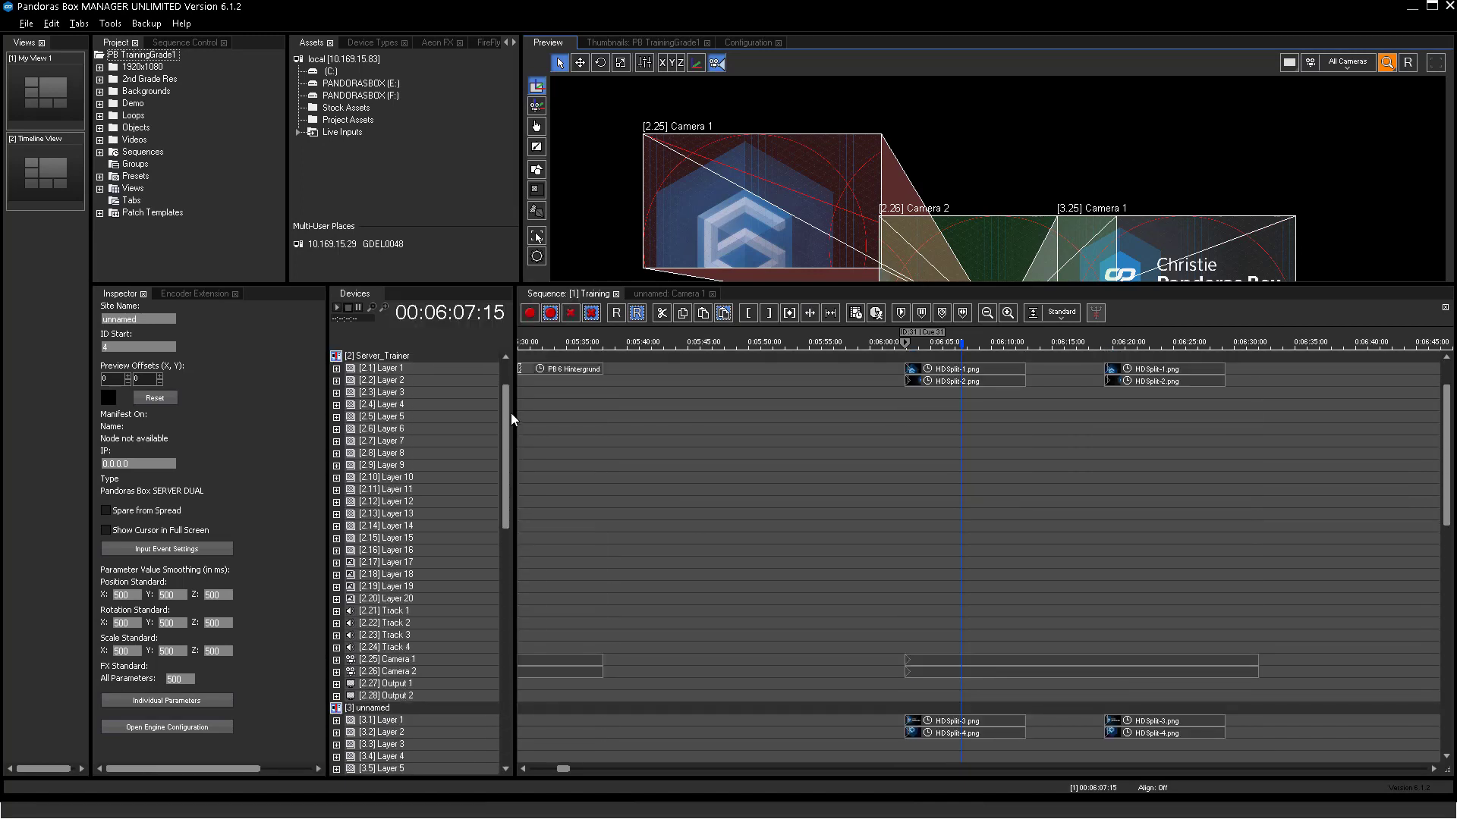
{"action": "scroll", "scroll_direction": "down", "scroll_amount": 3}
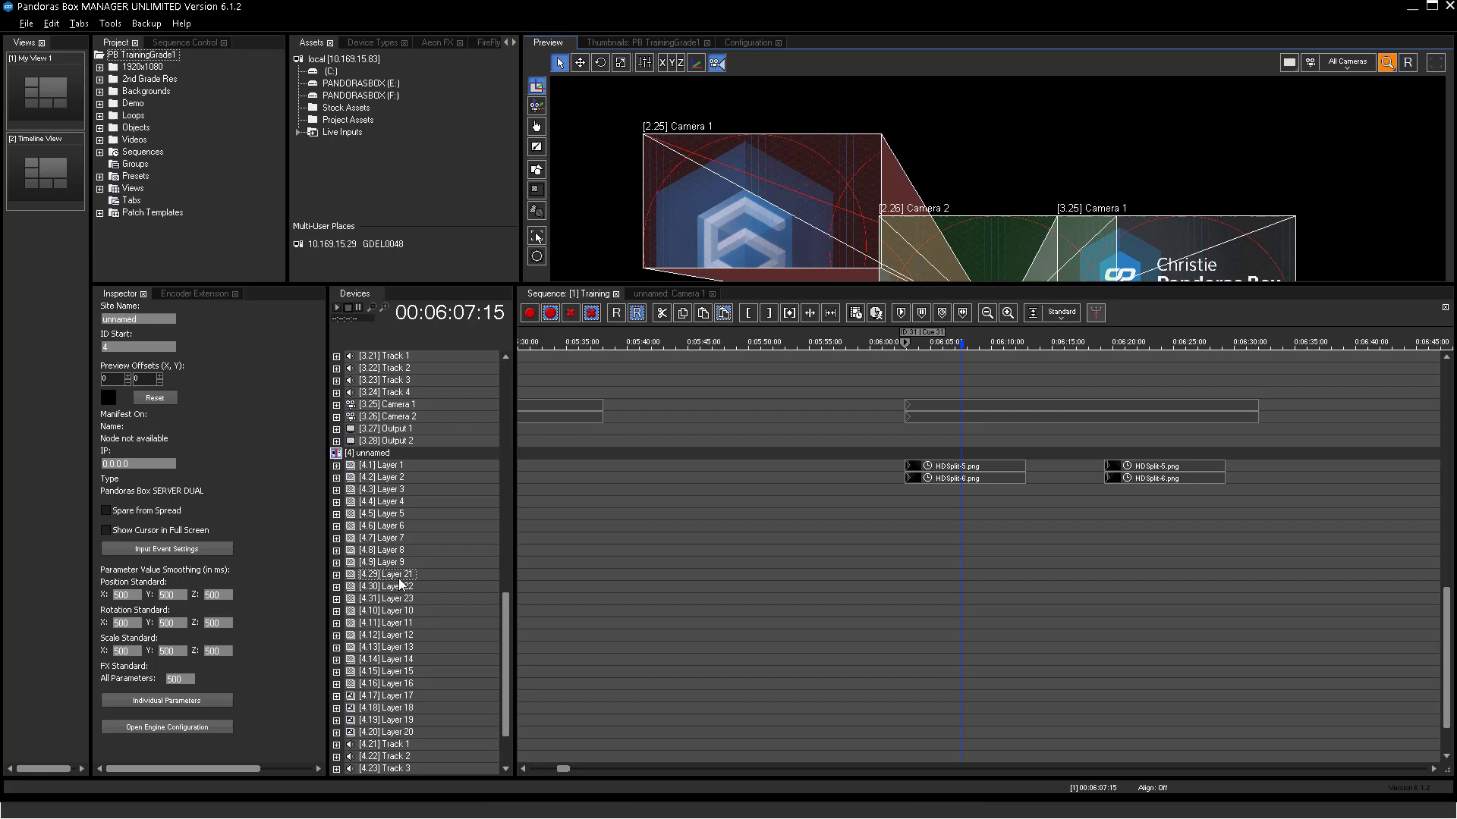
Step: Remove Layers 21, 22 and 23 from the fourth site and return to the list top
{"action": "right_click", "coordinate": [384, 599]}
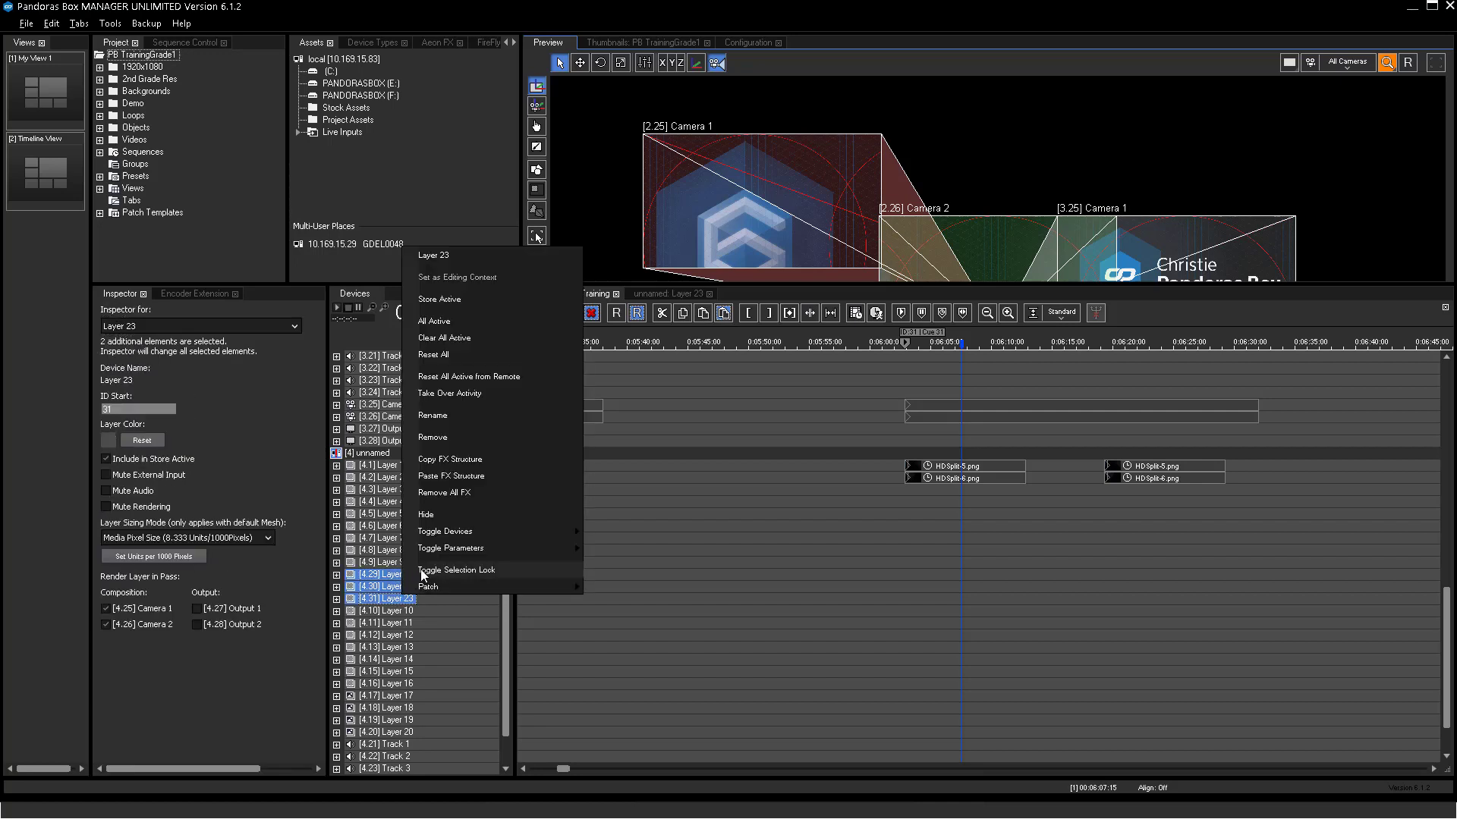
{"action": "mouse_move", "coordinate": [446, 446]}
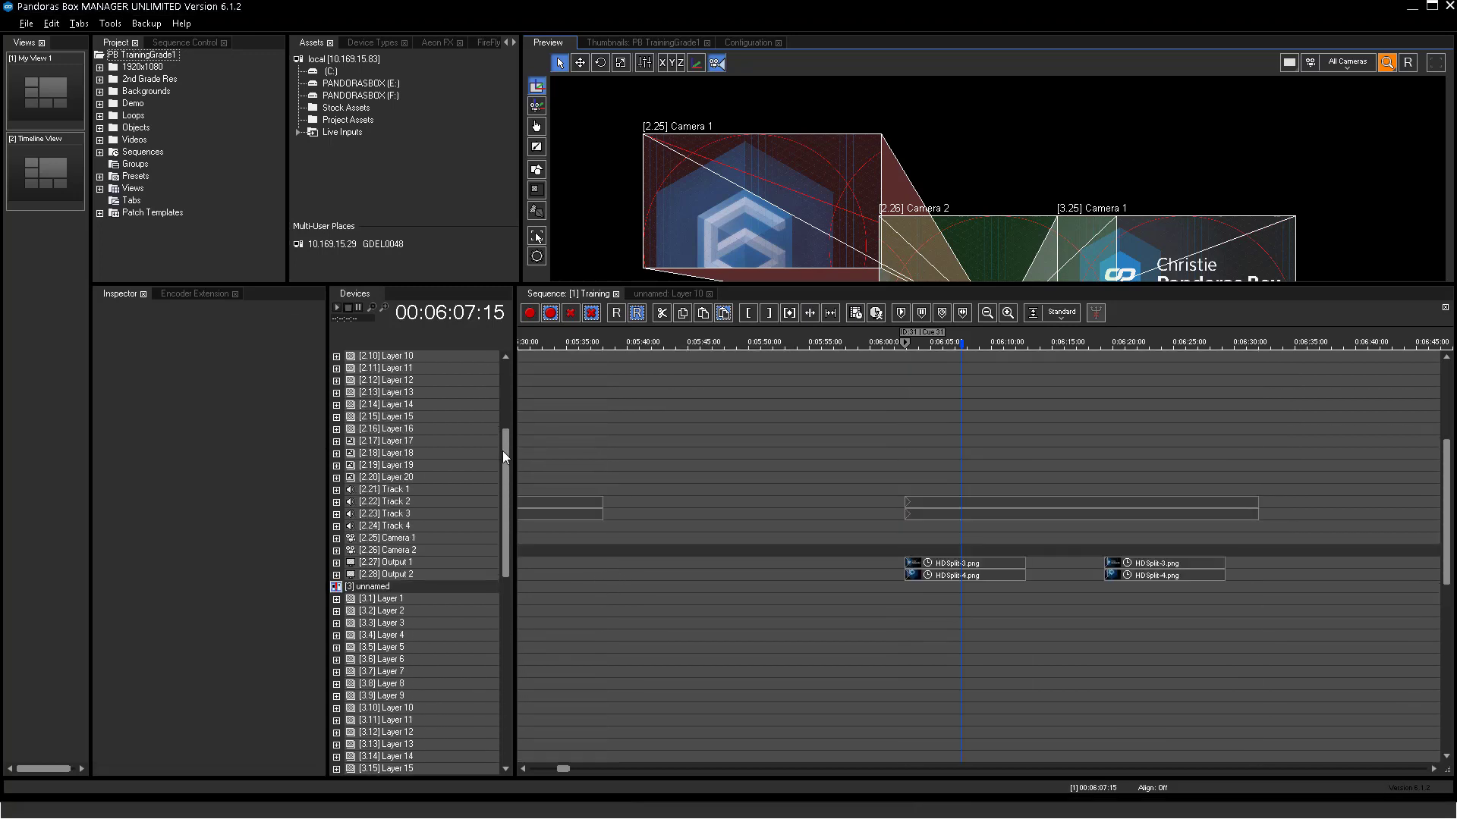
{"action": "left_click", "coordinate": [380, 417]}
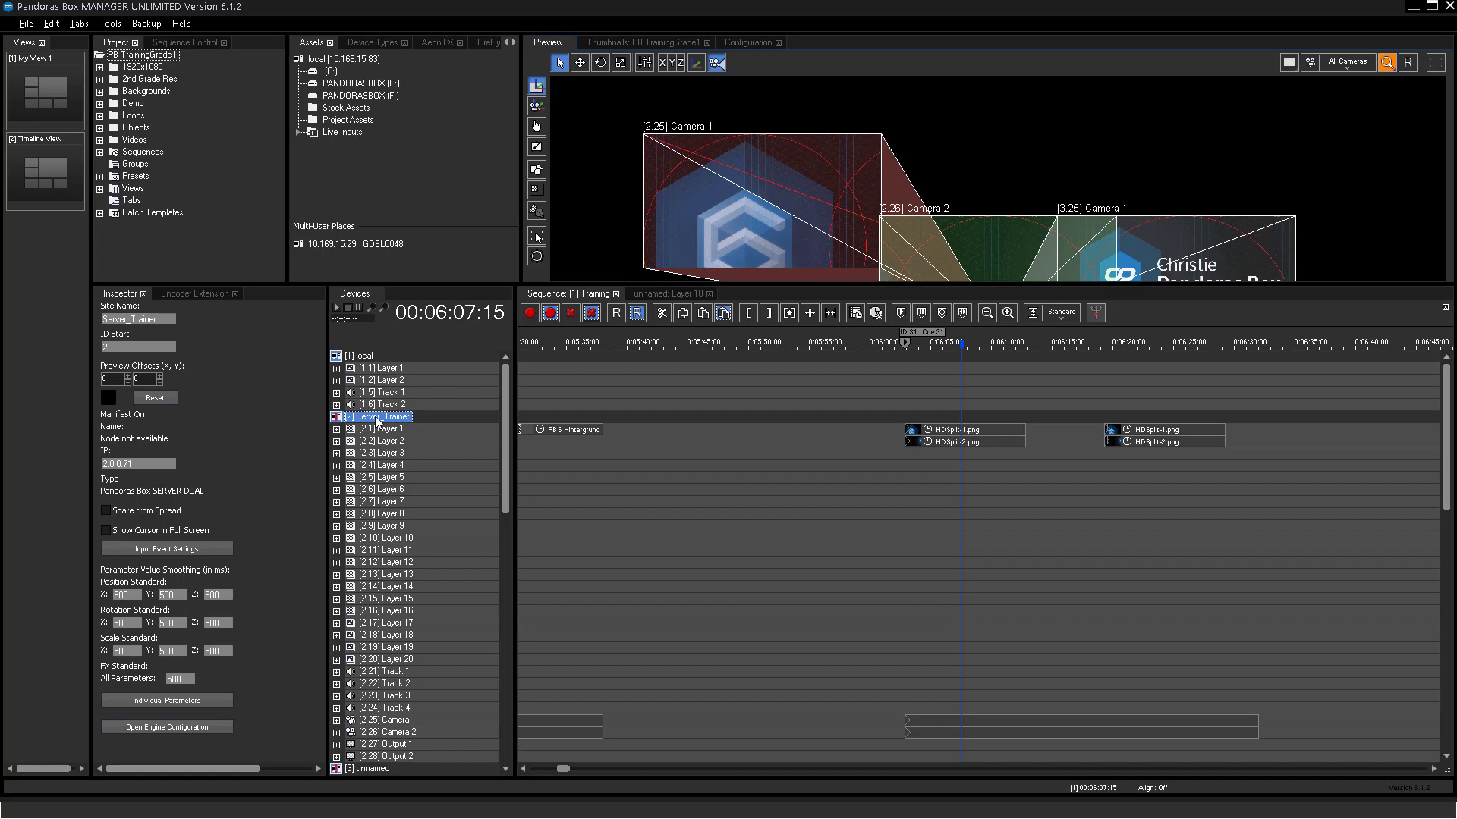
Step: Rename the Server_Trainer site to 'Projector 1 + 2'
{"action": "right_click", "coordinate": [377, 417]}
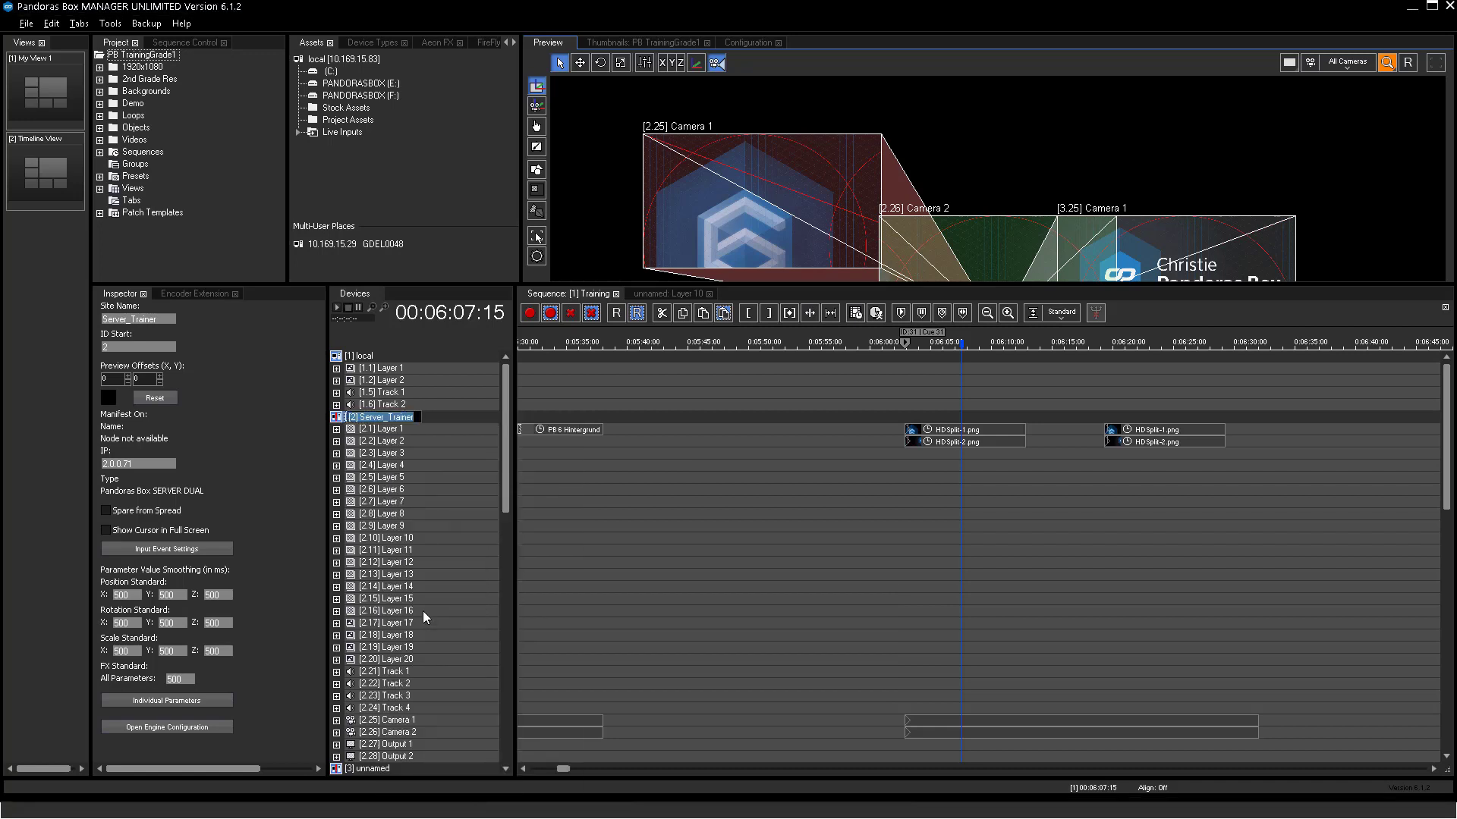
{"action": "double_click", "coordinate": [376, 416]}
{"action": "type", "text": "Projector 1 + 2"}
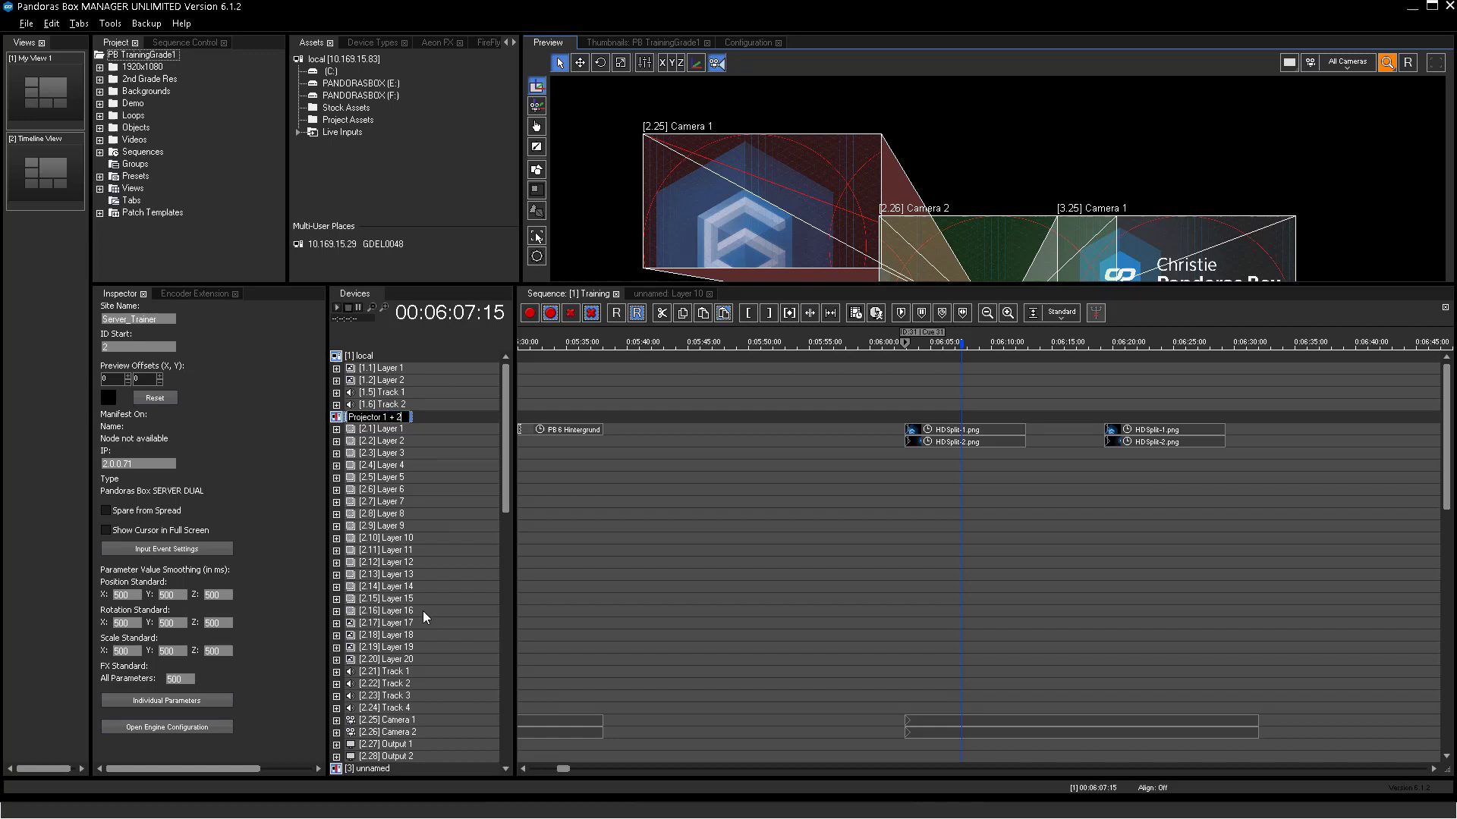
{"action": "left_click", "coordinate": [377, 416]}
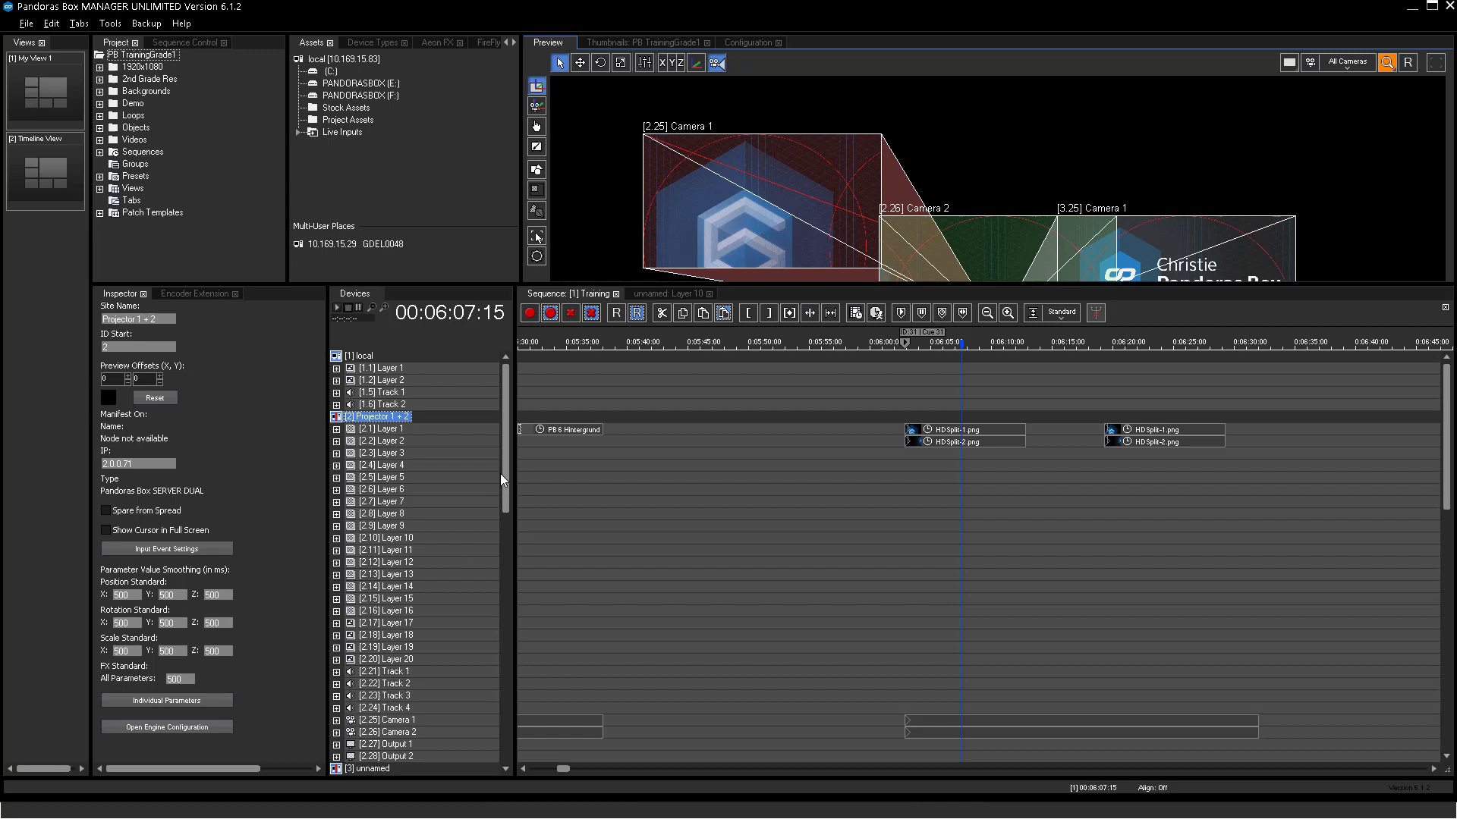
{"action": "scroll", "scroll_direction": "down", "scroll_amount": 3}
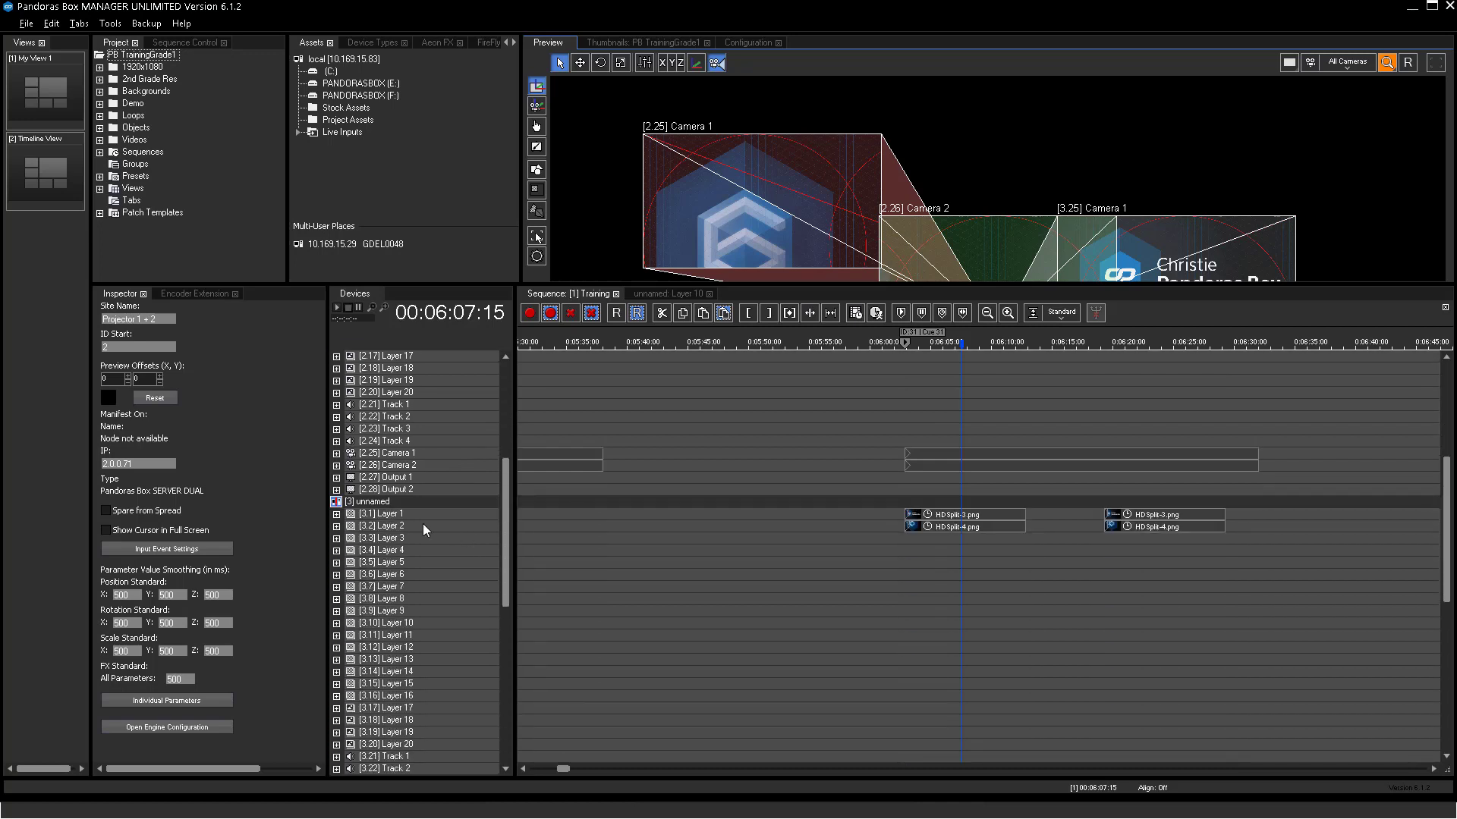
Step: Rename the third and fourth sites to 'Projector 3 + 4' and 'Projector 5 + 6'
{"action": "right_click", "coordinate": [371, 502]}
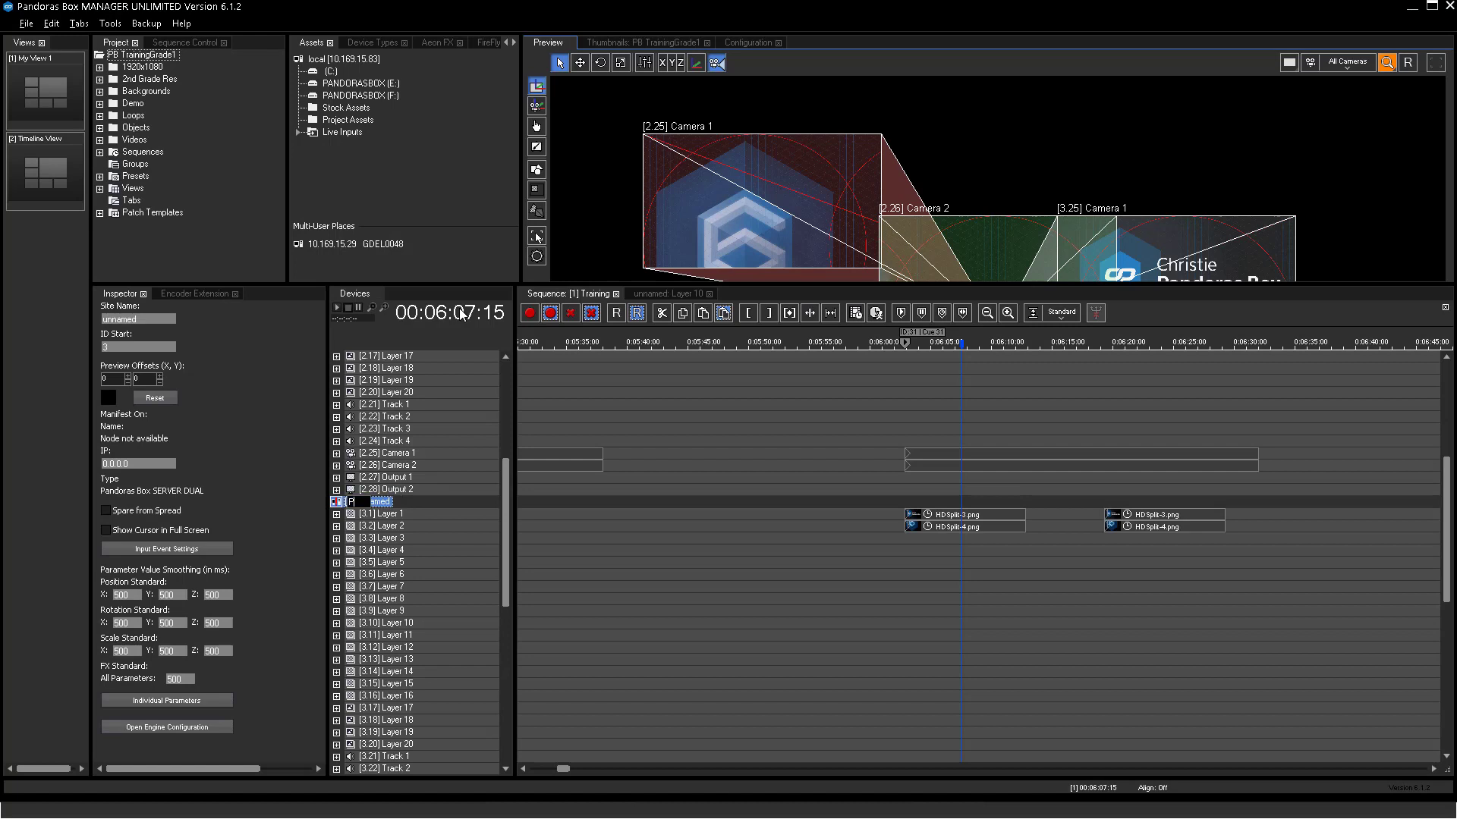
{"action": "type", "text": "Projector 3 + 4"}
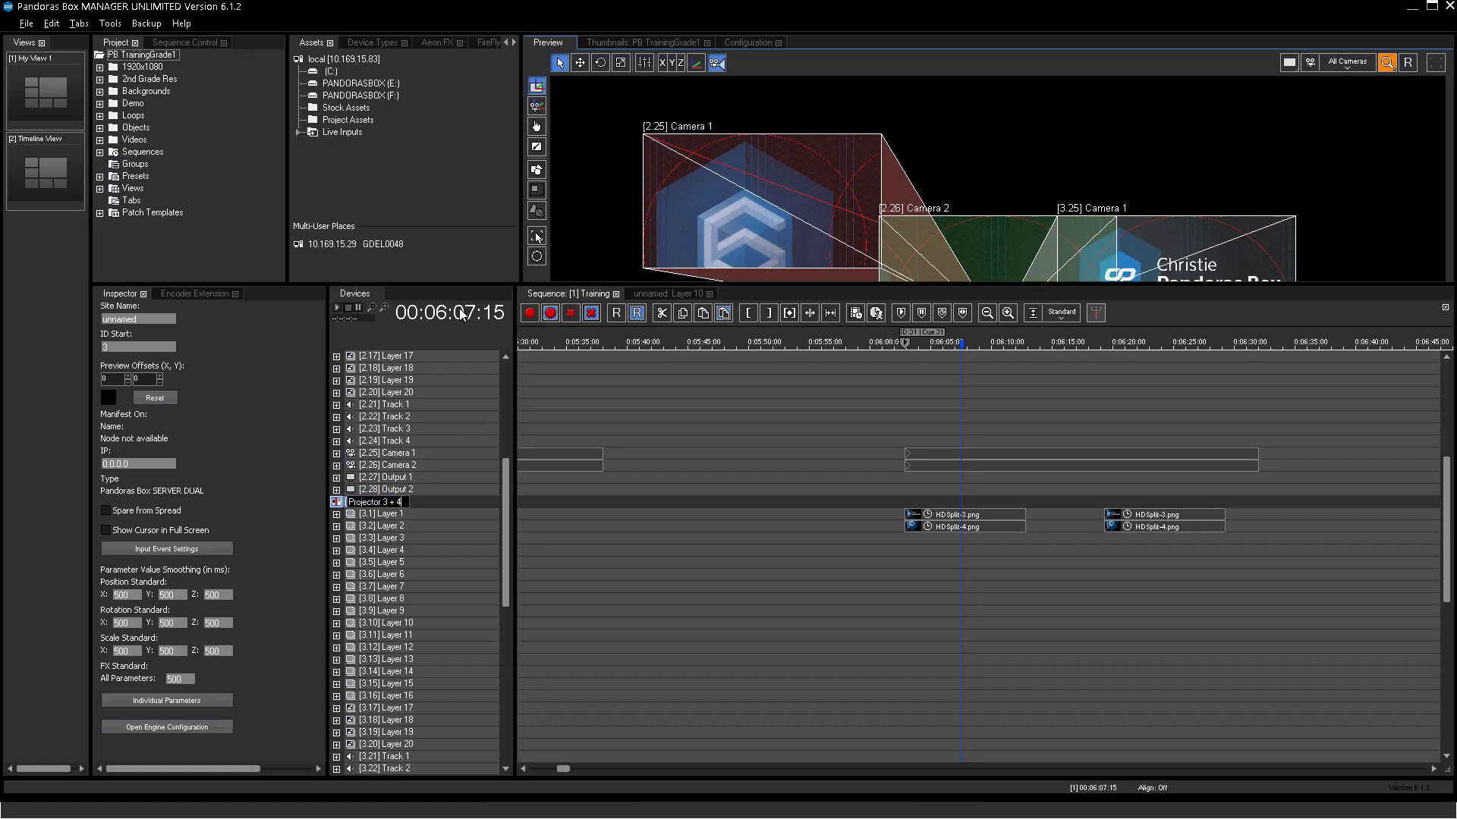
{"action": "left_click", "coordinate": [381, 501]}
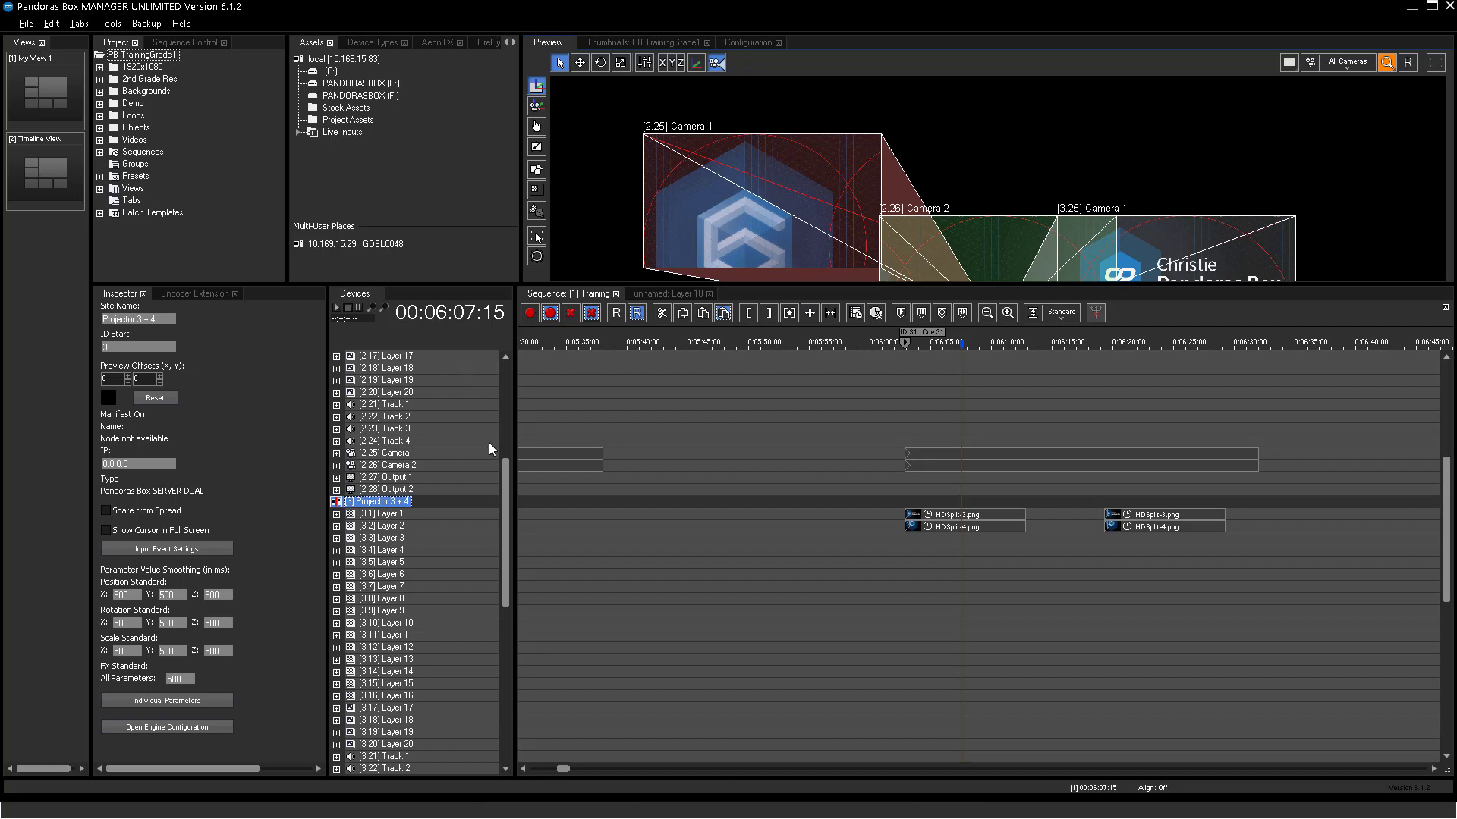
{"action": "scroll", "scroll_direction": "down", "scroll_amount": 3}
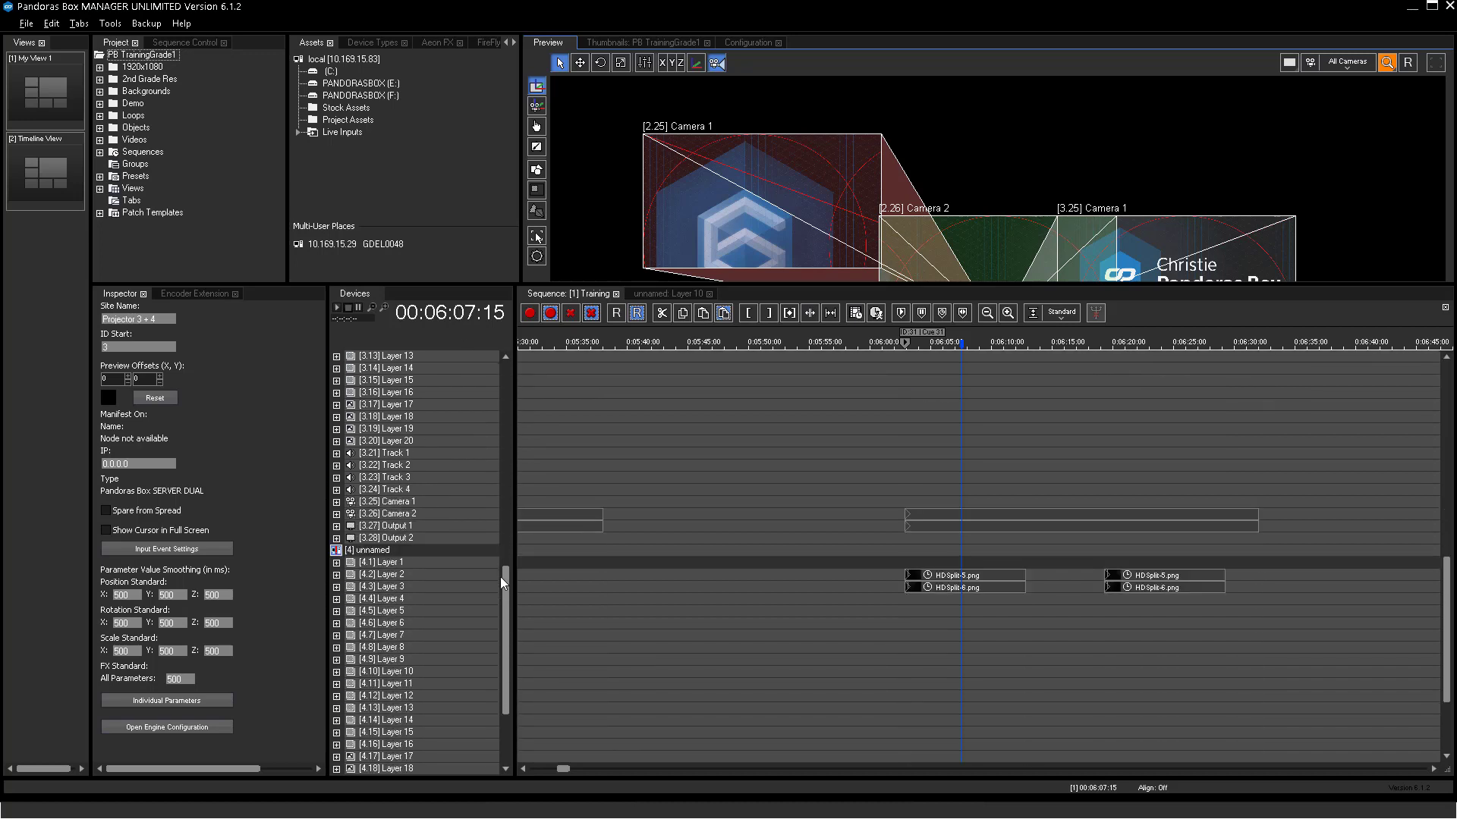
{"action": "right_click", "coordinate": [369, 549]}
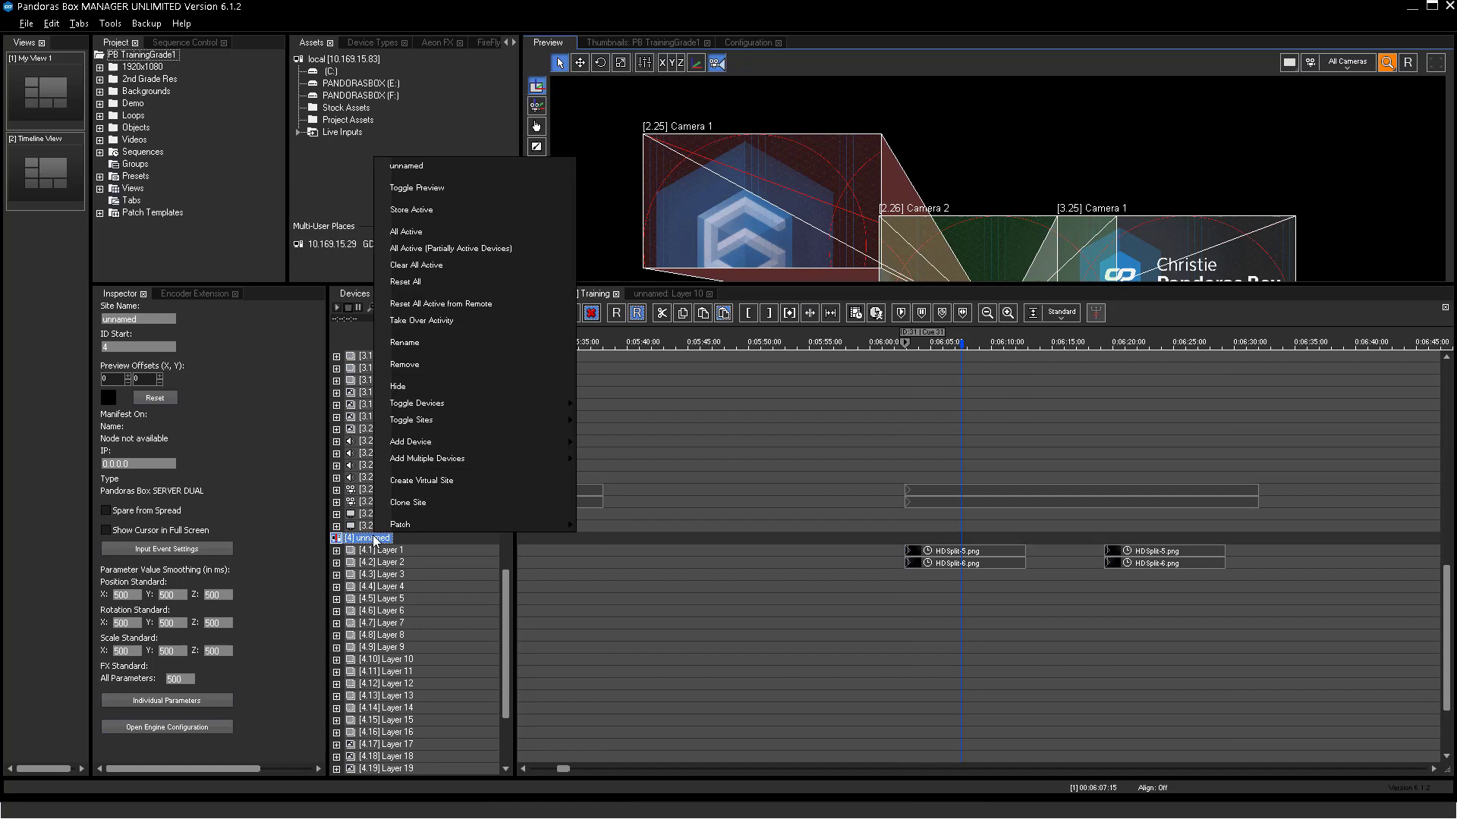
{"action": "mouse_move", "coordinate": [451, 343]}
{"action": "type", "text": "Projector 5"}
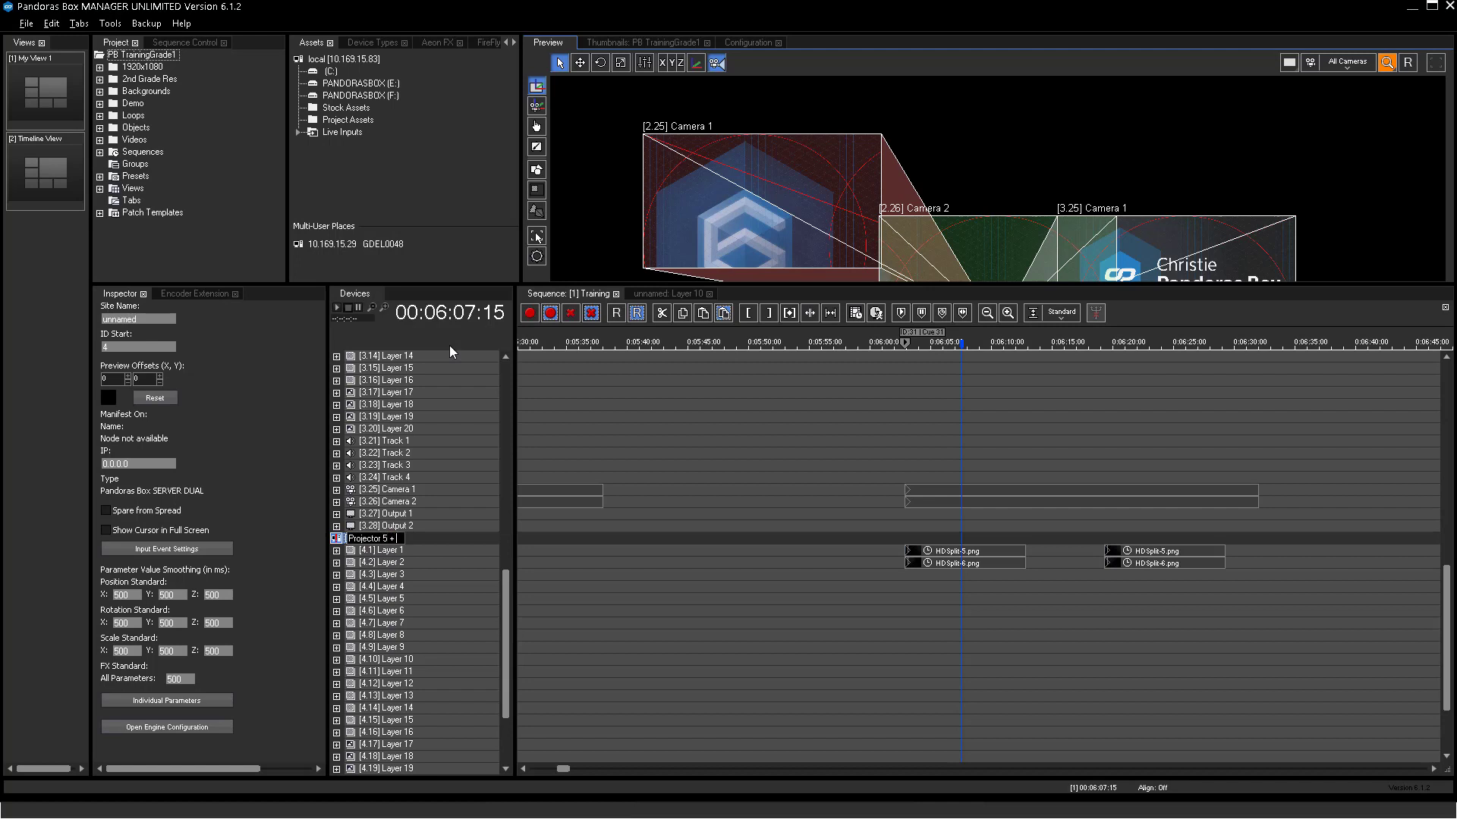
{"action": "left_click", "coordinate": [372, 538]}
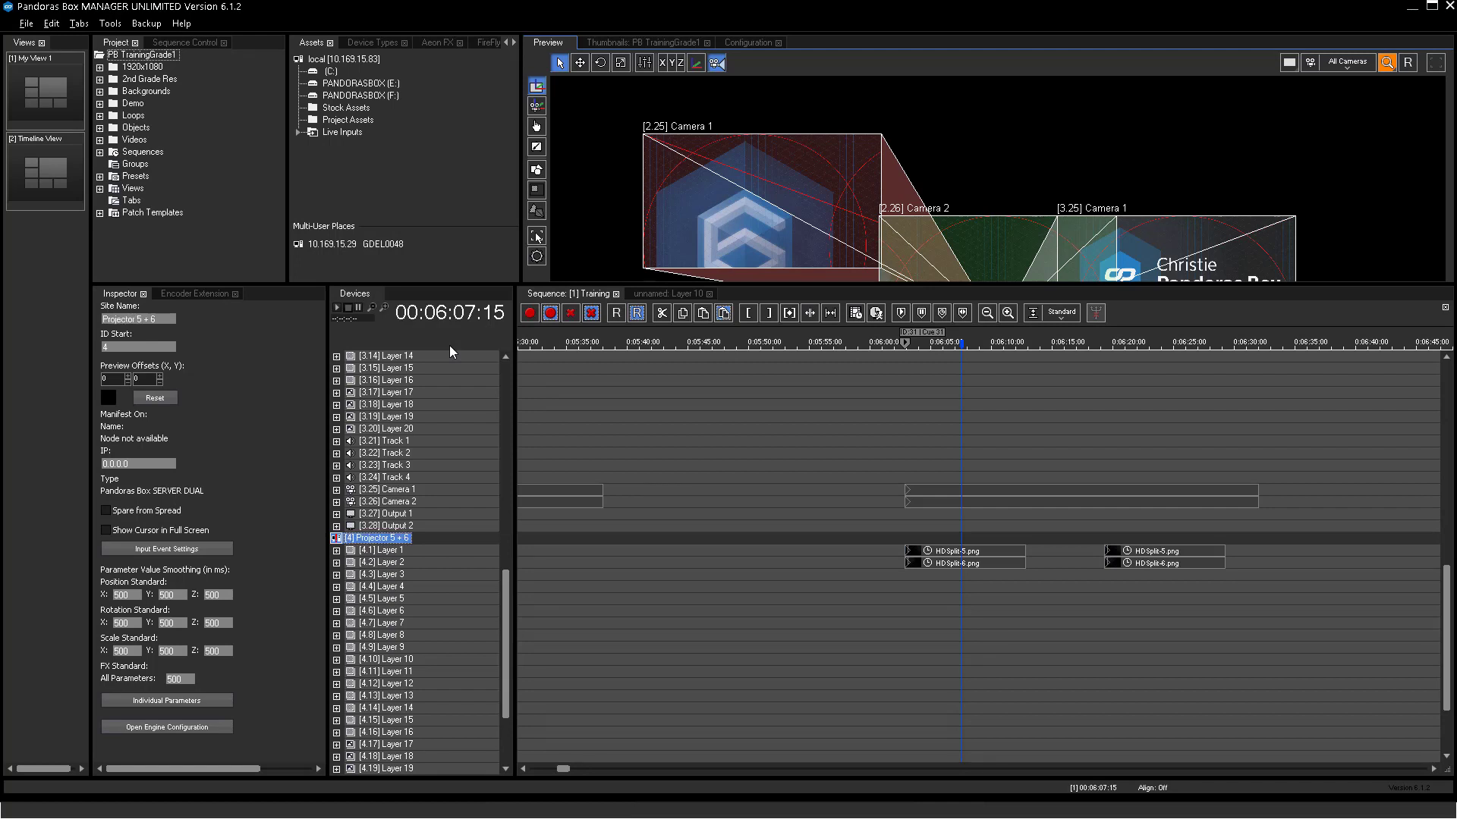
{"action": "mouse_move", "coordinate": [493, 534]}
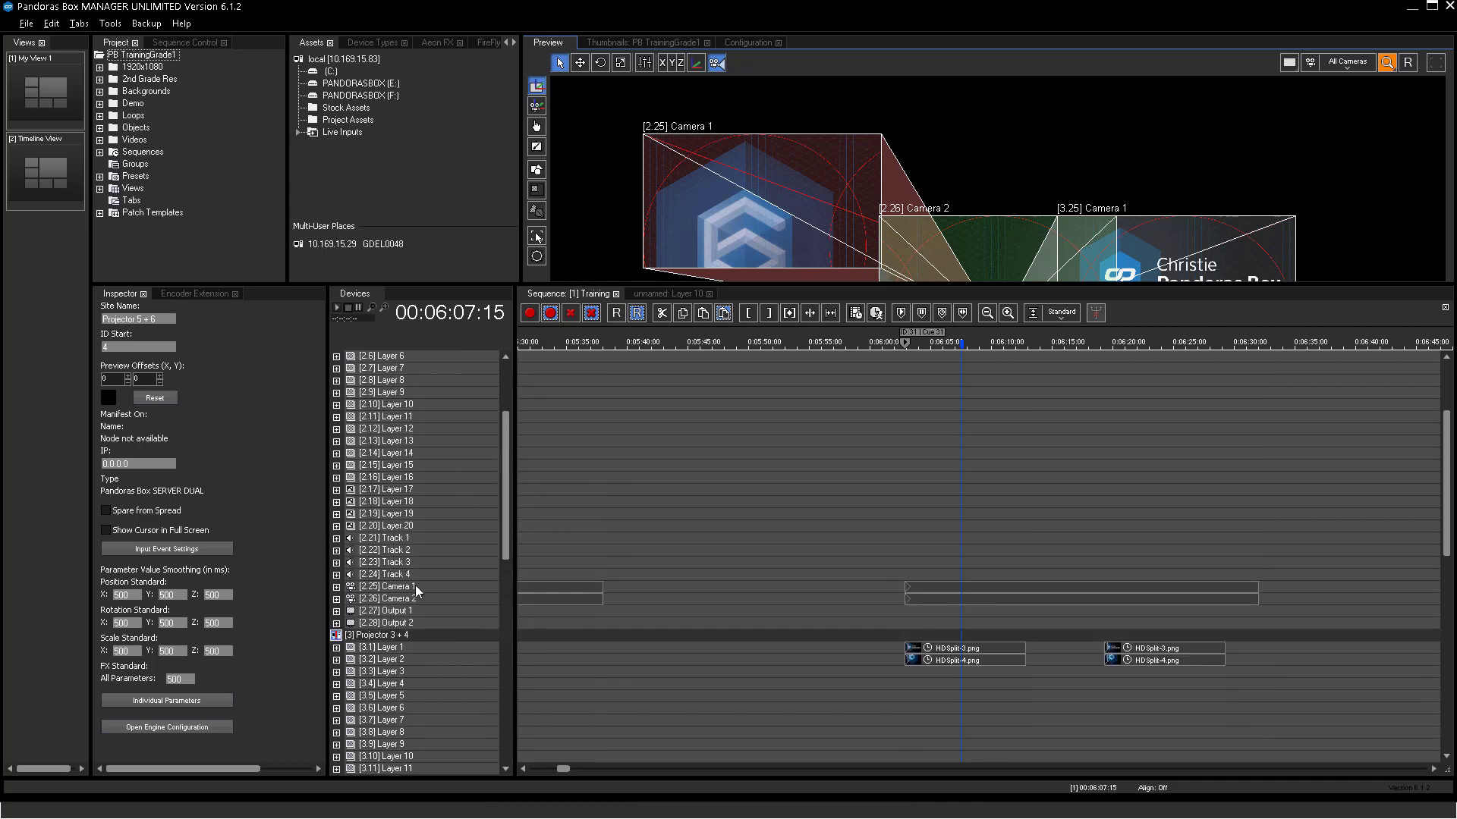
Step: Work through the sites' camera and output devices, ending on Output 6 of the last site
{"action": "right_click", "coordinate": [384, 587]}
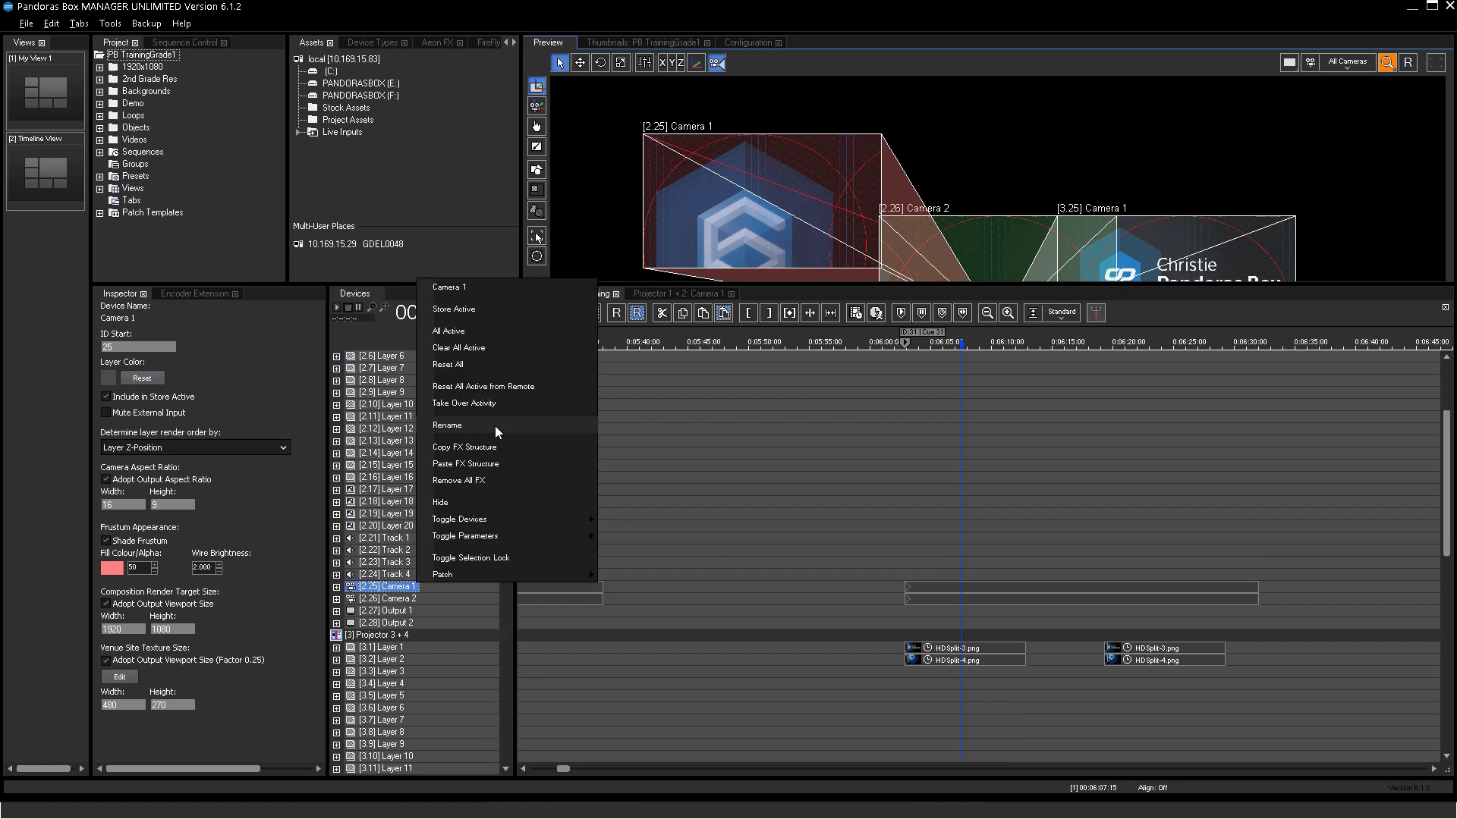
{"action": "left_click", "coordinate": [446, 425]}
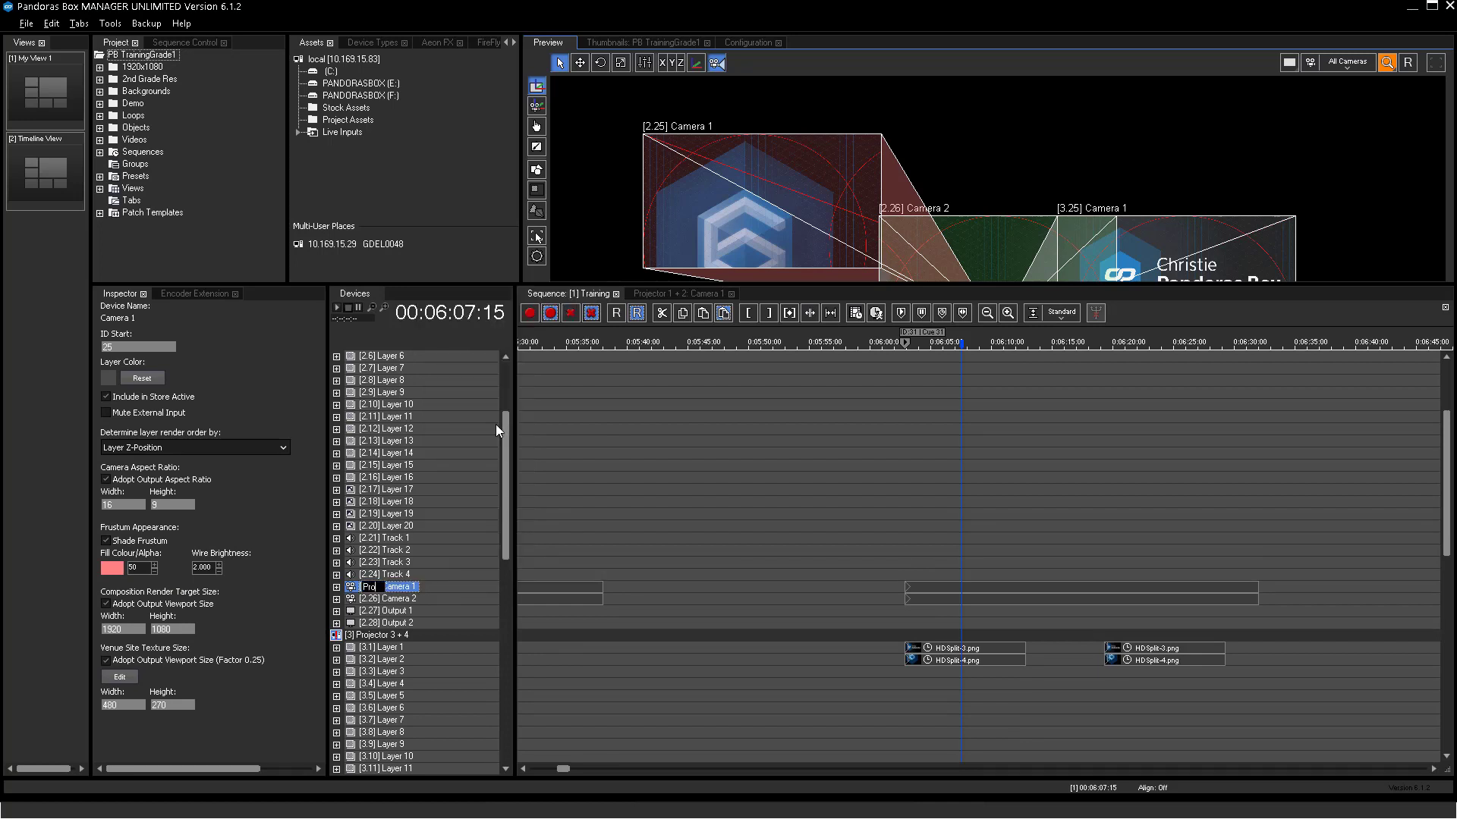
{"action": "right_click", "coordinate": [385, 600]}
{"action": "type", "text": "Projector 3"}
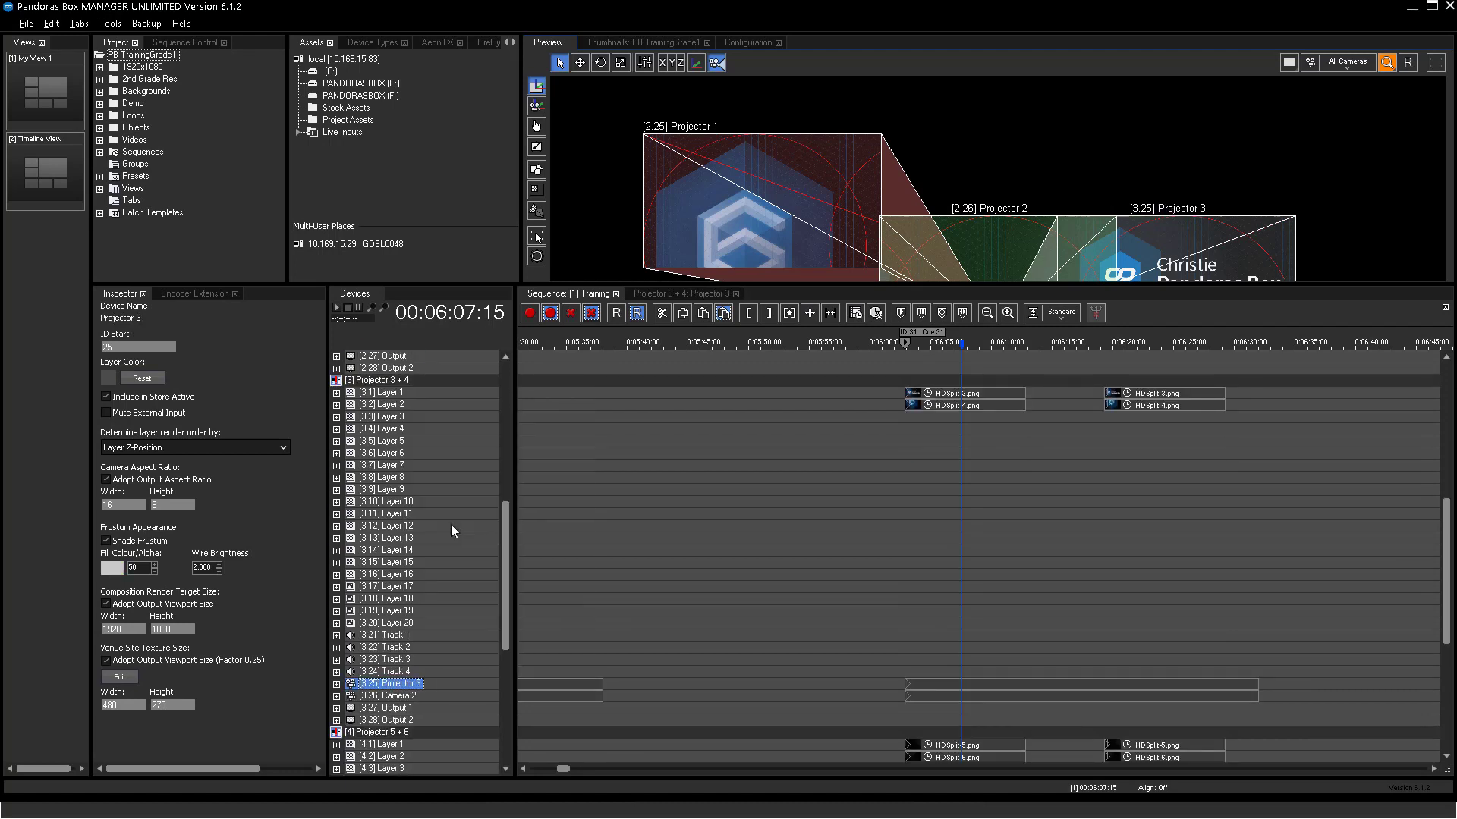
{"action": "left_click", "coordinate": [389, 695]}
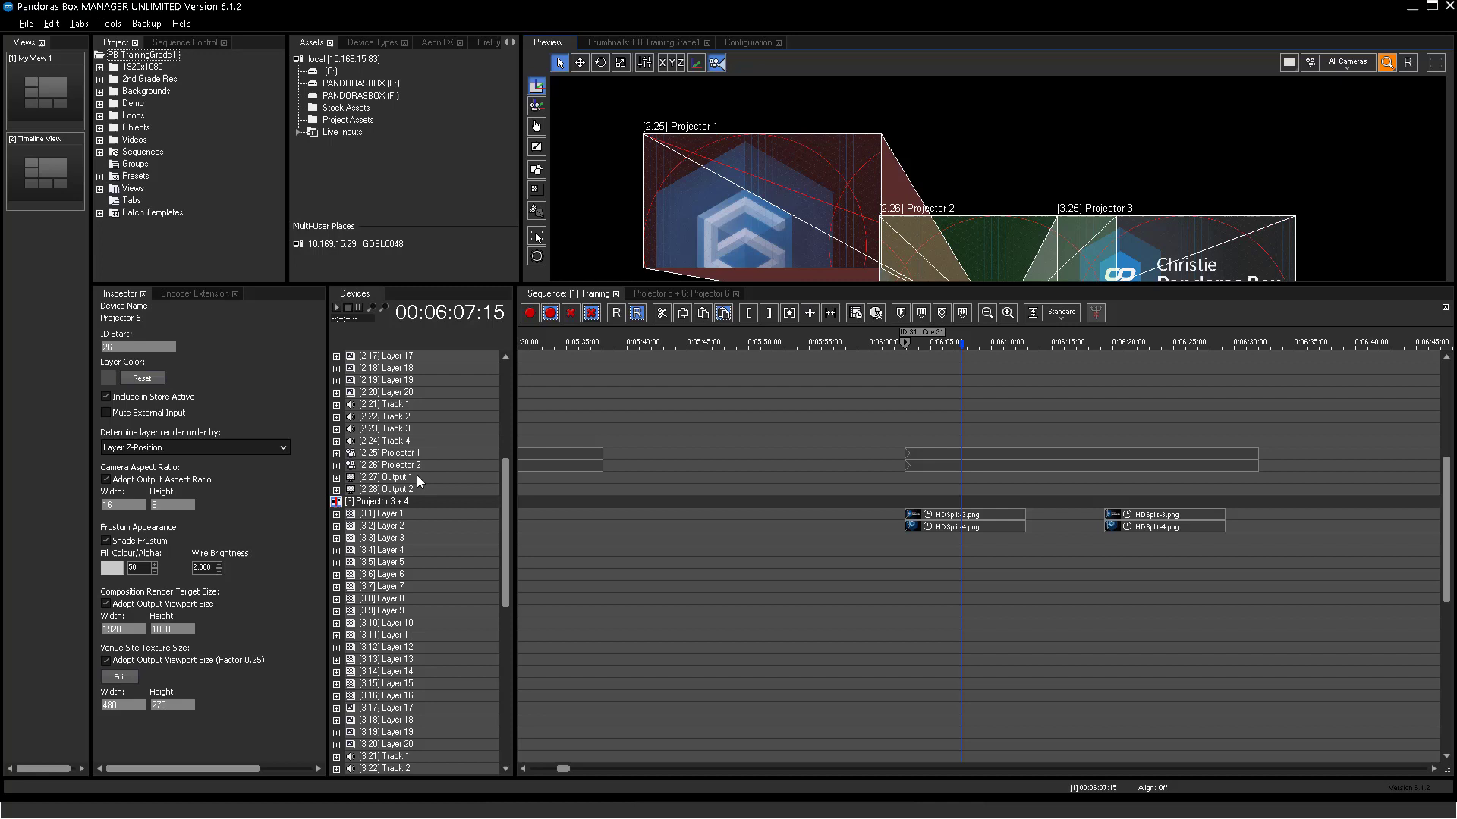
{"action": "left_click", "coordinate": [390, 477]}
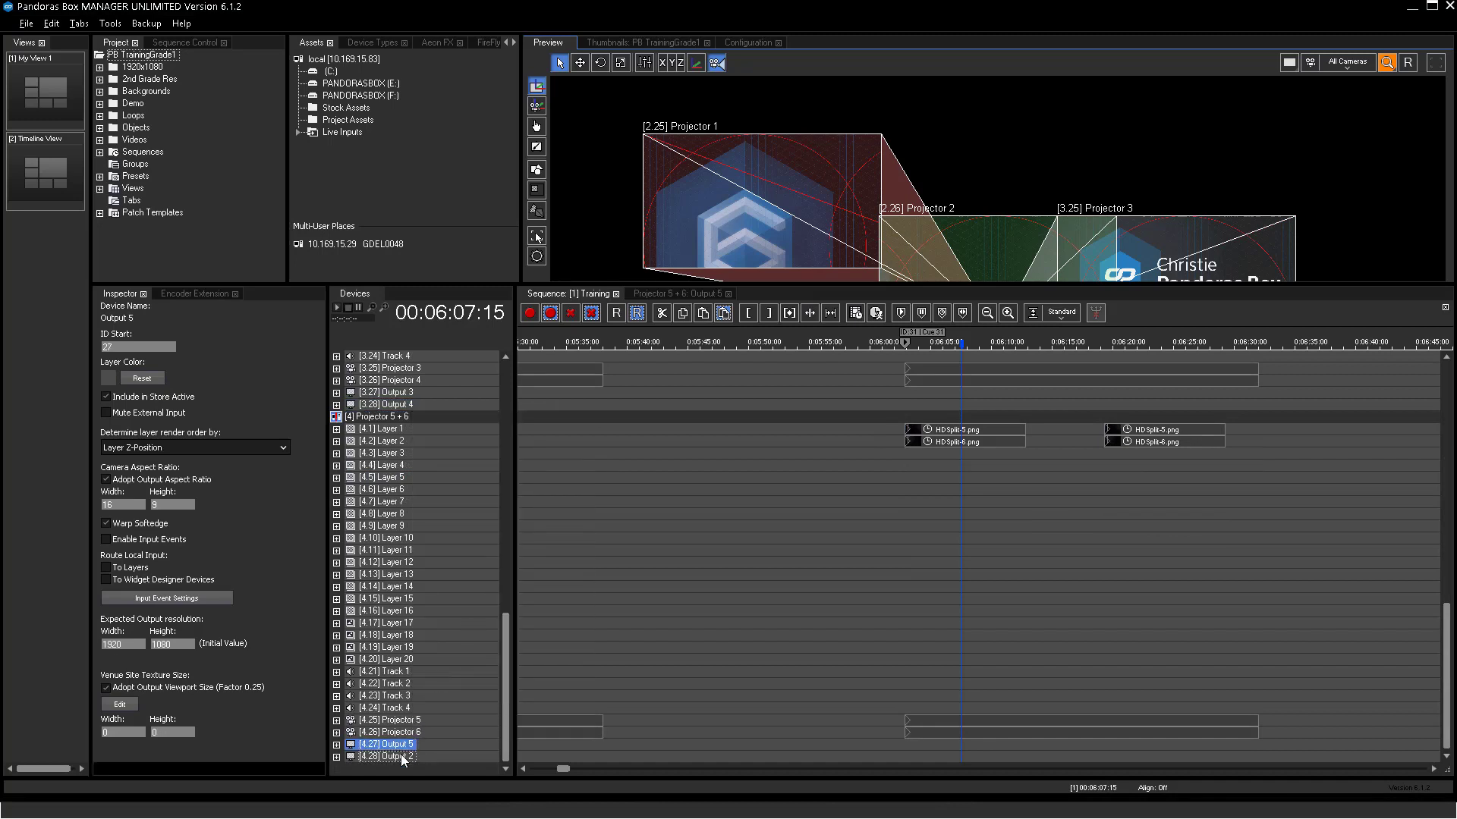
{"action": "left_click", "coordinate": [384, 756]}
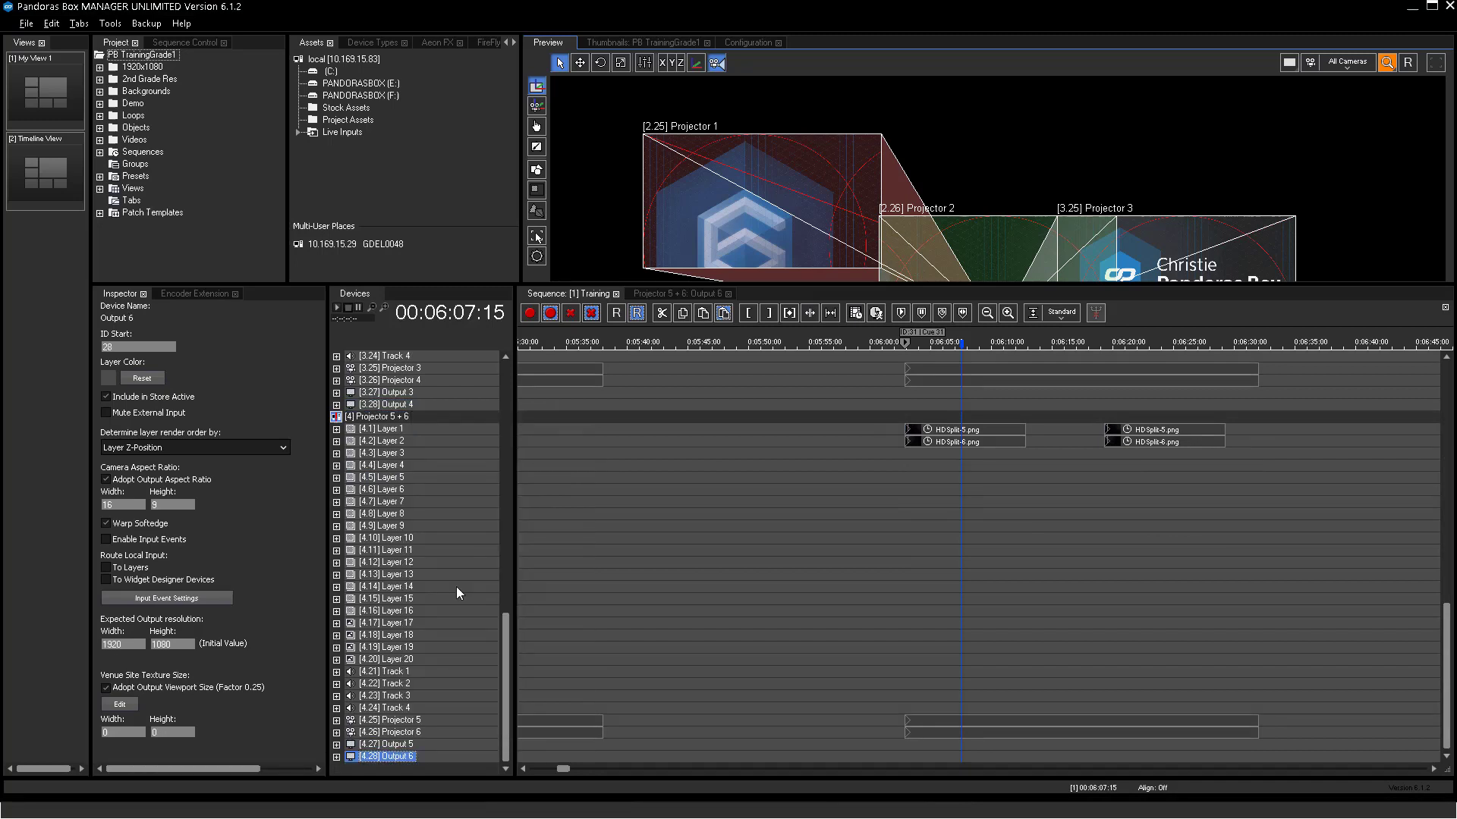
Step: Select the three Projector sites and choose Create Virtual Site
{"action": "left_click", "coordinate": [371, 416]}
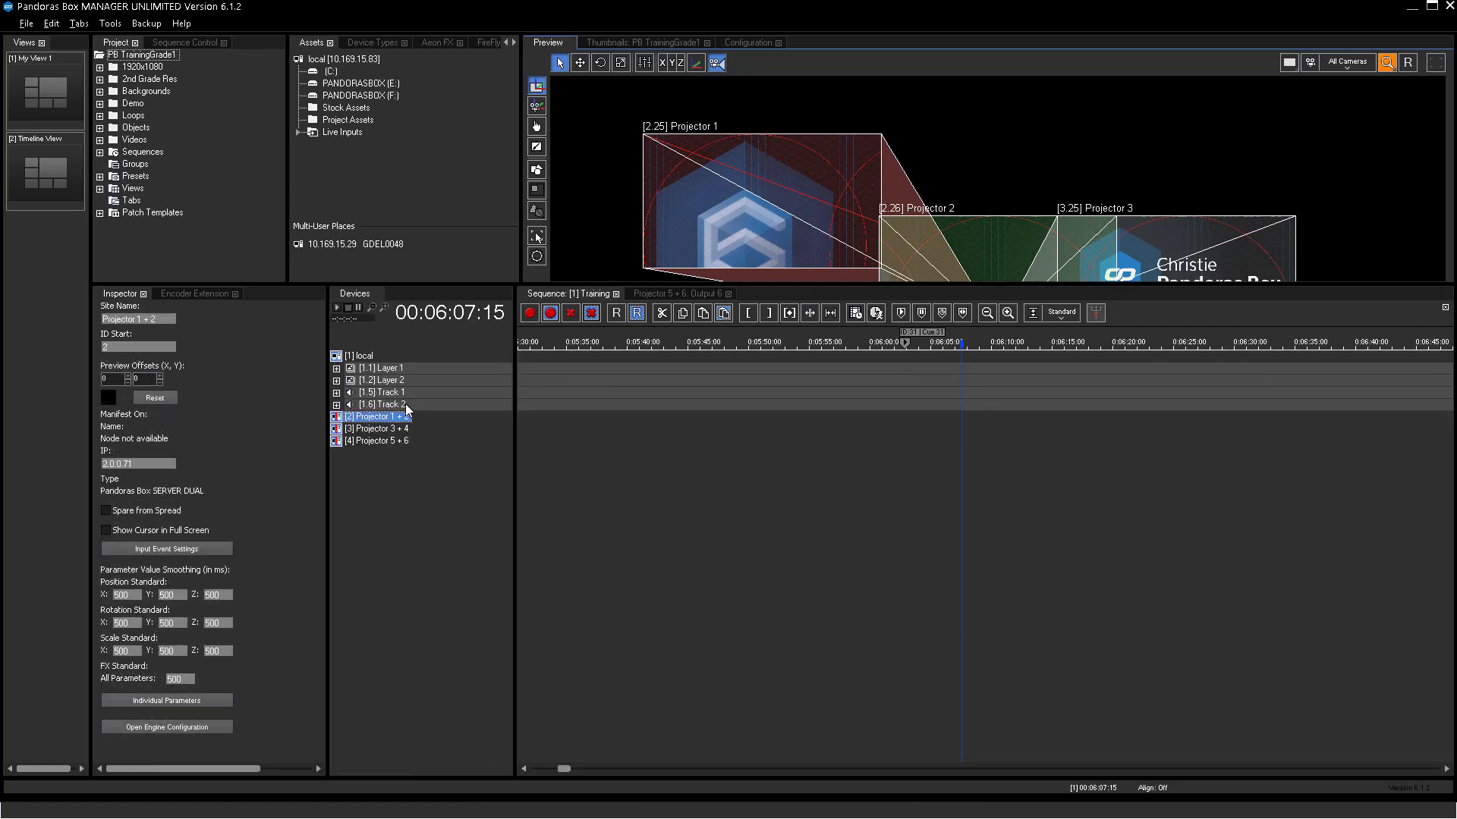
{"action": "mouse_move", "coordinate": [394, 430]}
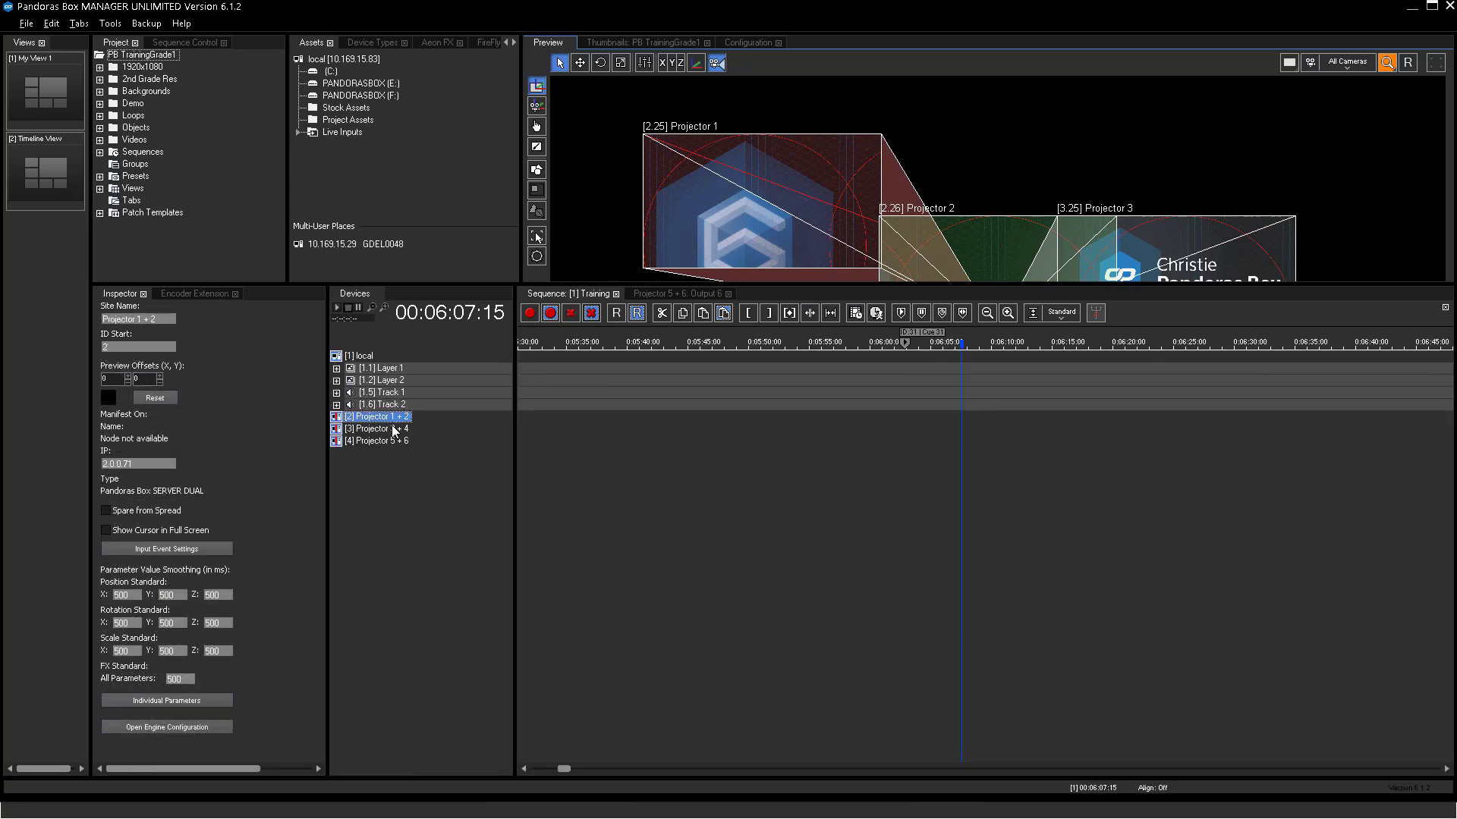
{"action": "right_click", "coordinate": [374, 441]}
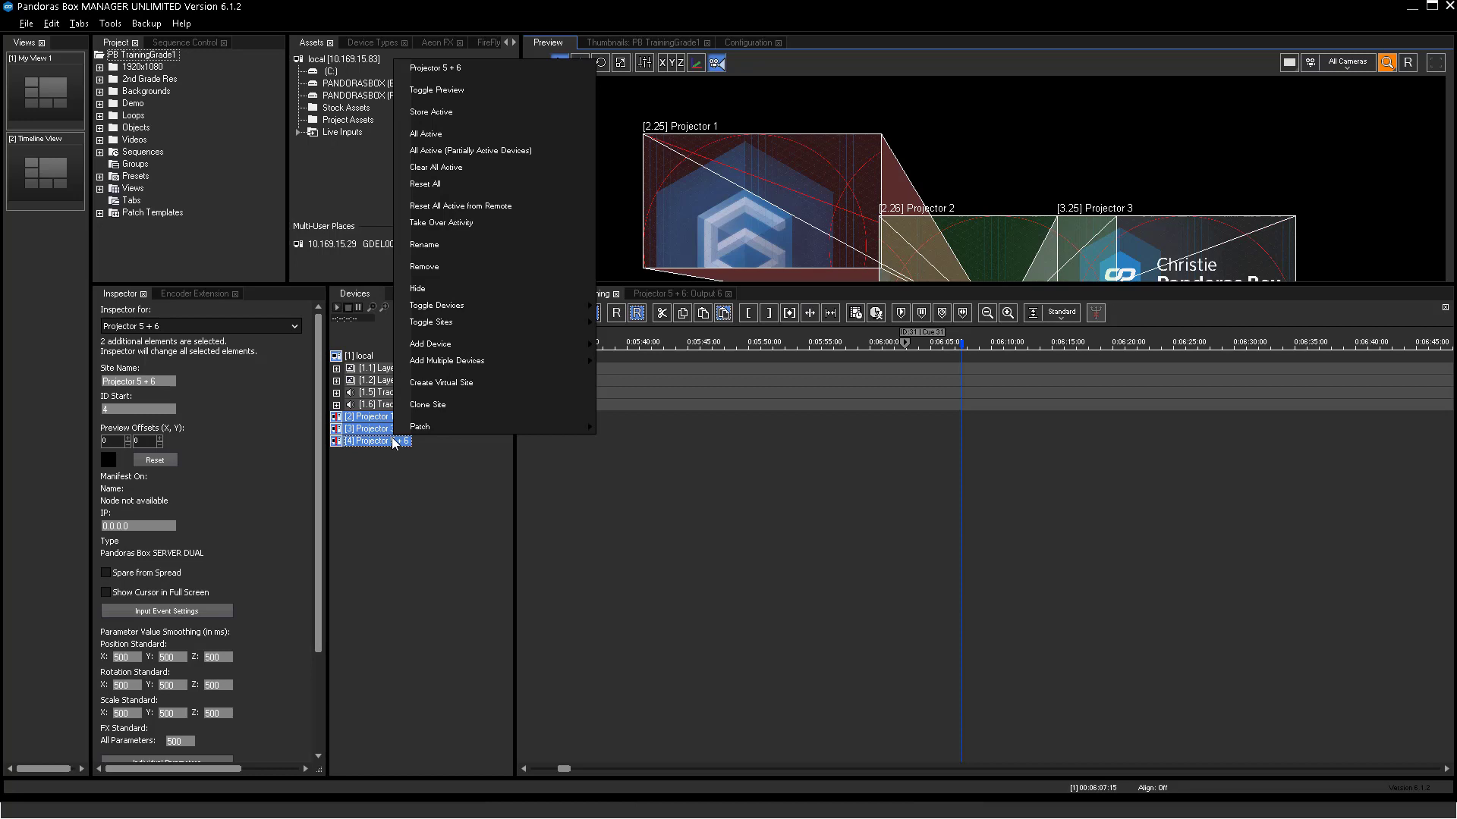
{"action": "left_click", "coordinate": [441, 382]}
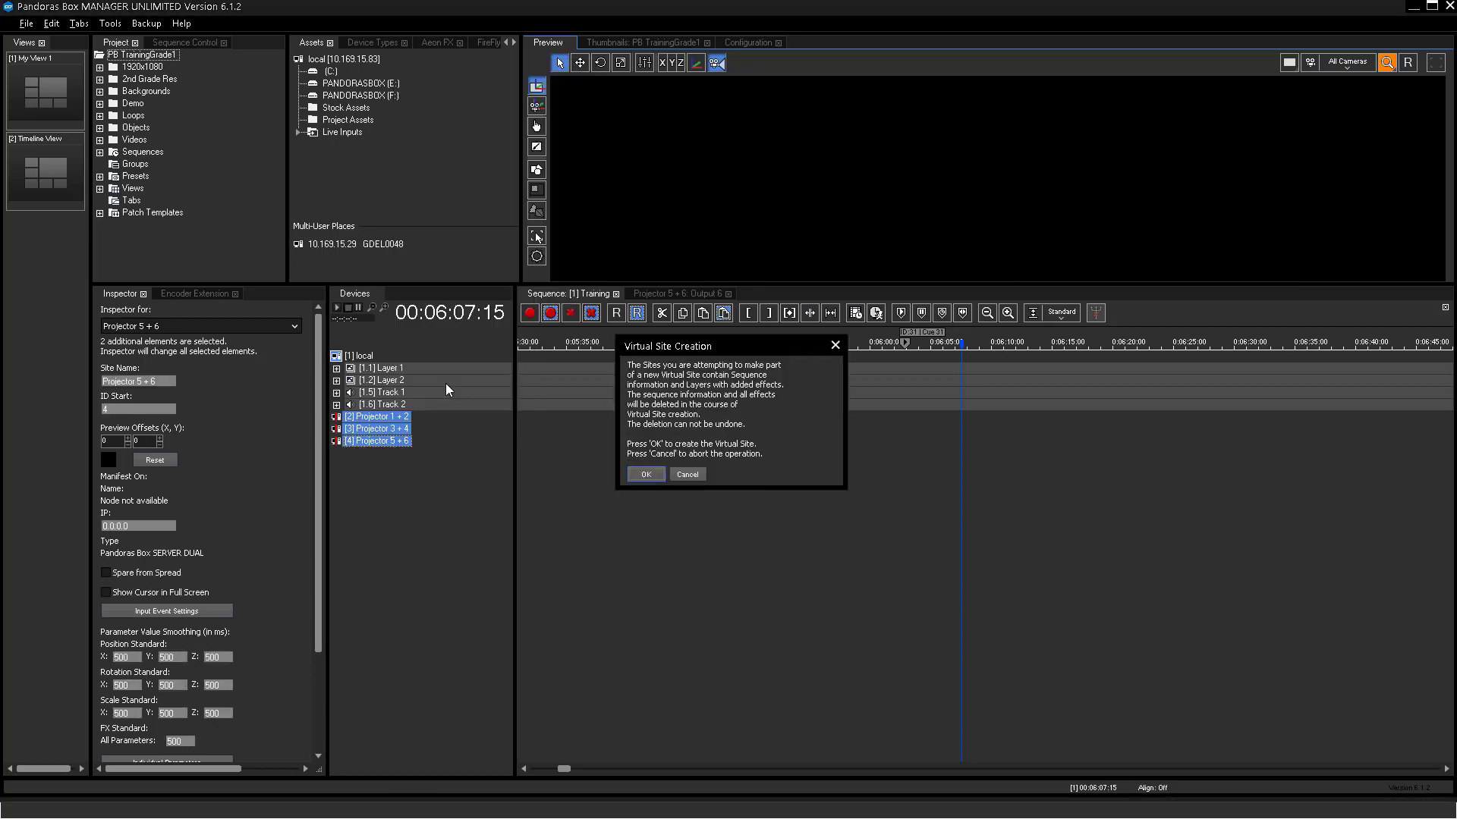
{"action": "mouse_move", "coordinate": [589, 481]}
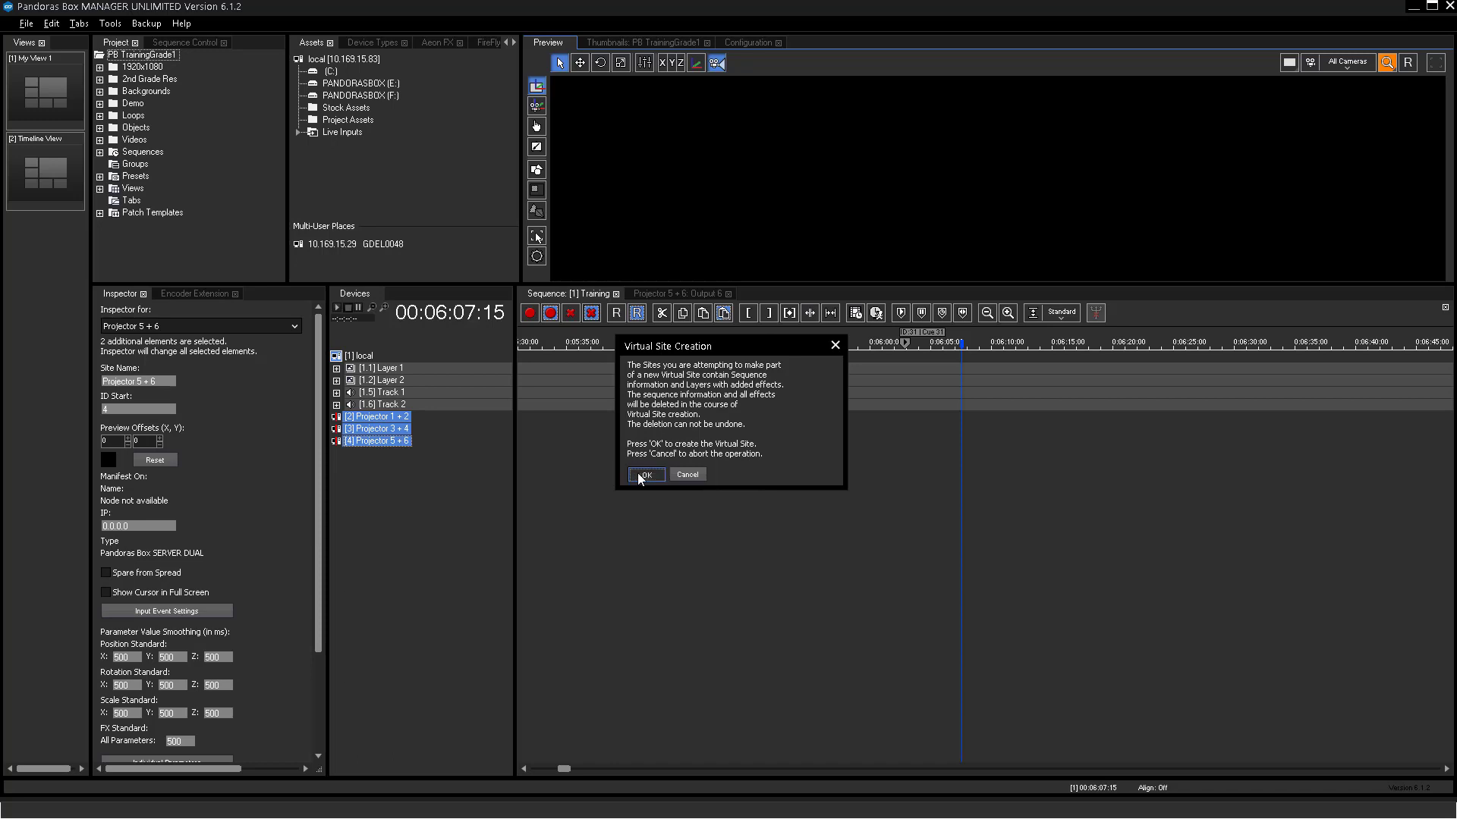
Step: Confirm the Virtual Site Creation warning with OK
{"action": "left_click", "coordinate": [644, 475]}
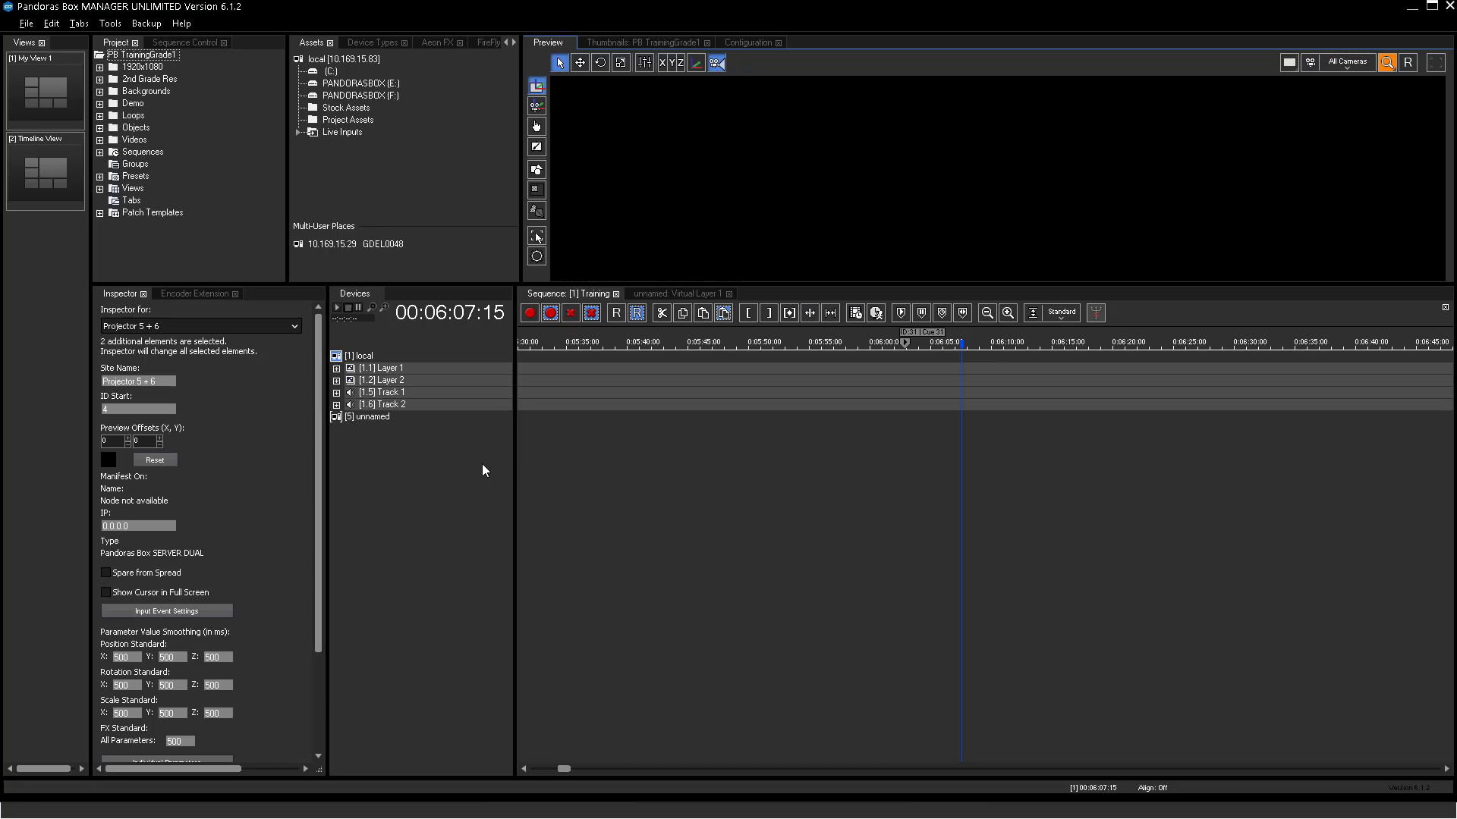
{"action": "mouse_move", "coordinate": [378, 424]}
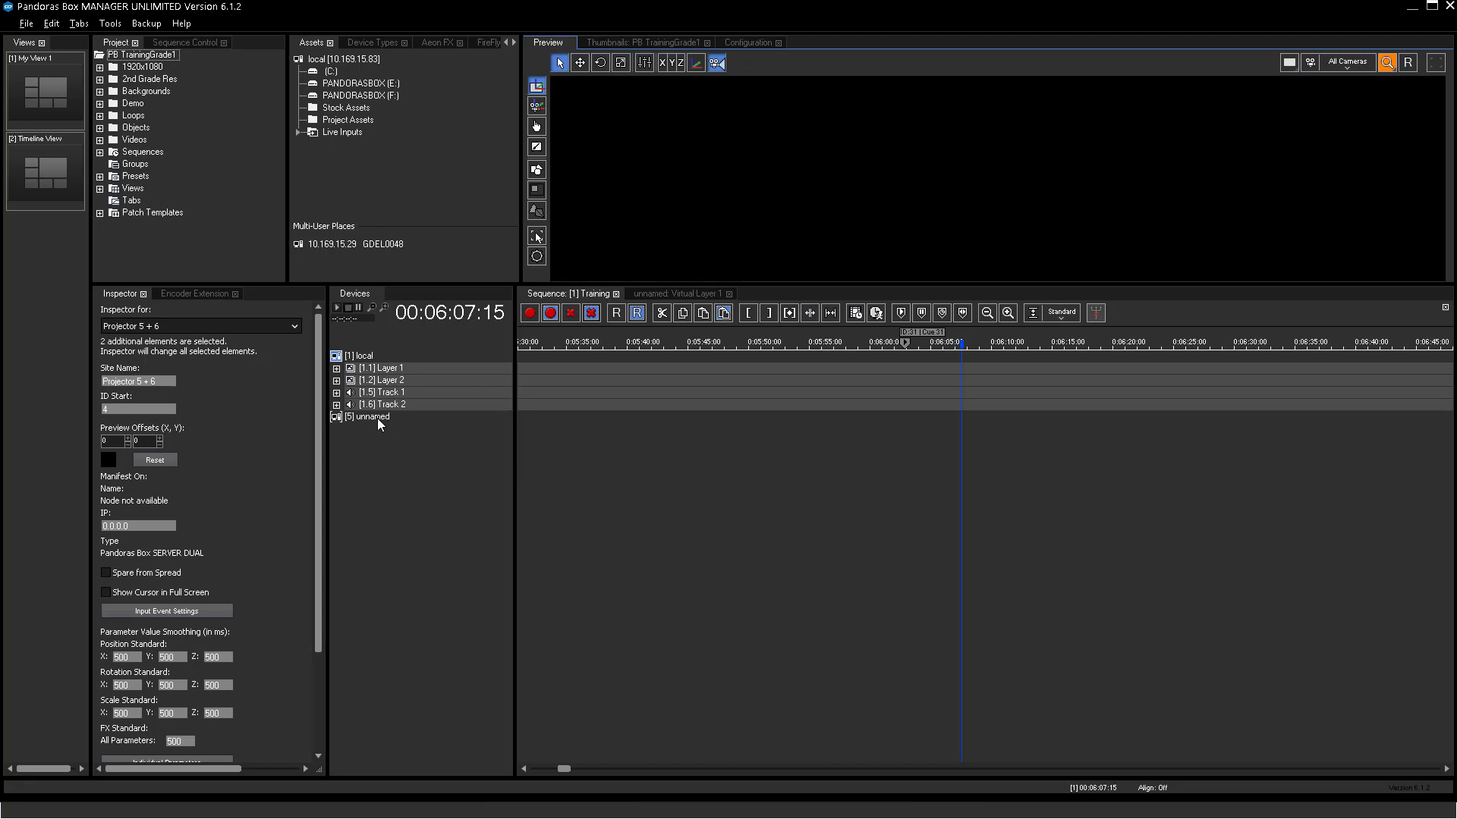
Step: Expand the unnamed virtual site and add Virtual Layers 16–19 to the chosen layers
{"action": "left_click", "coordinate": [369, 416]}
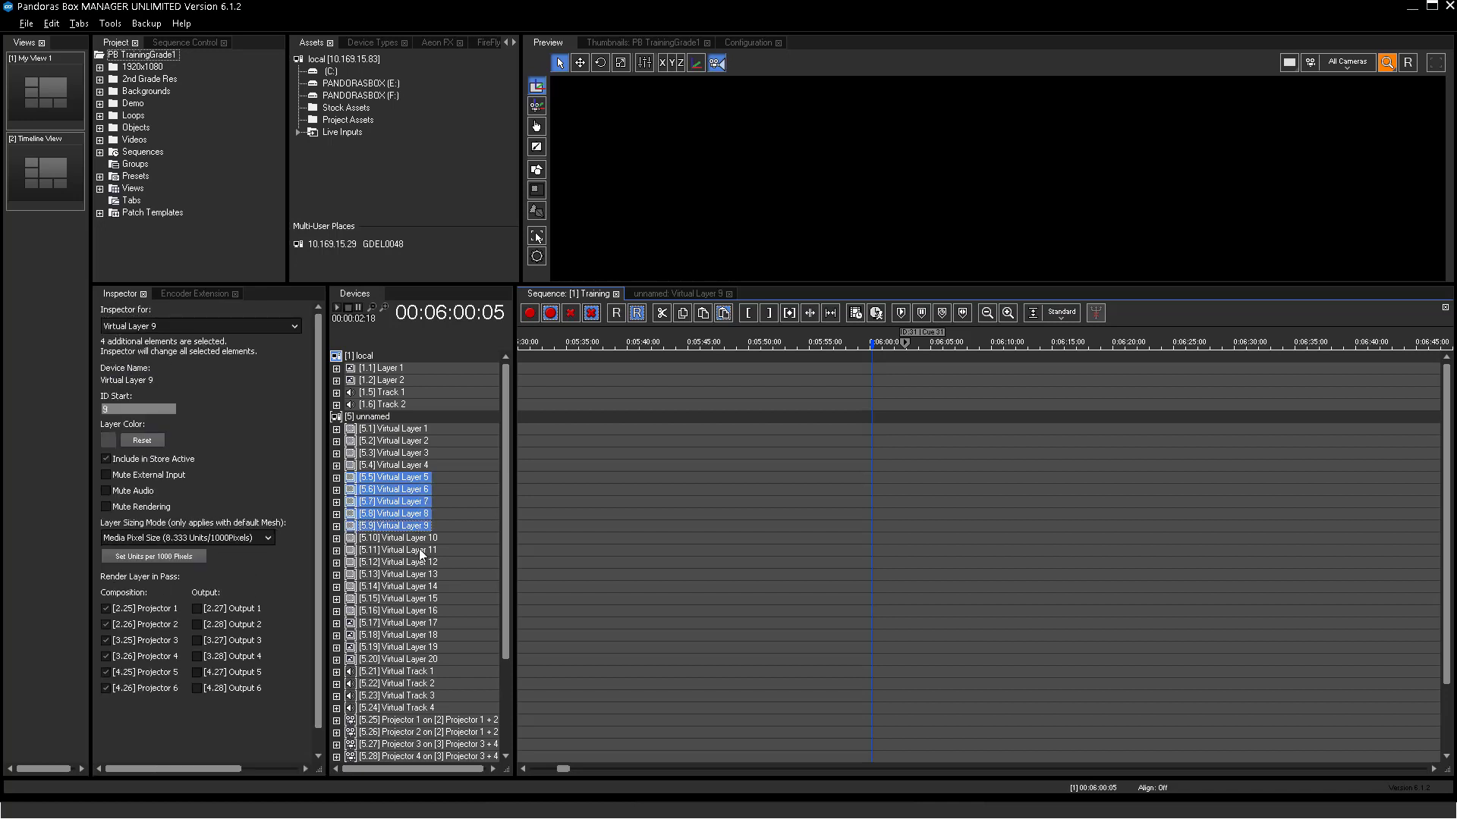
{"action": "left_click", "coordinate": [400, 610]}
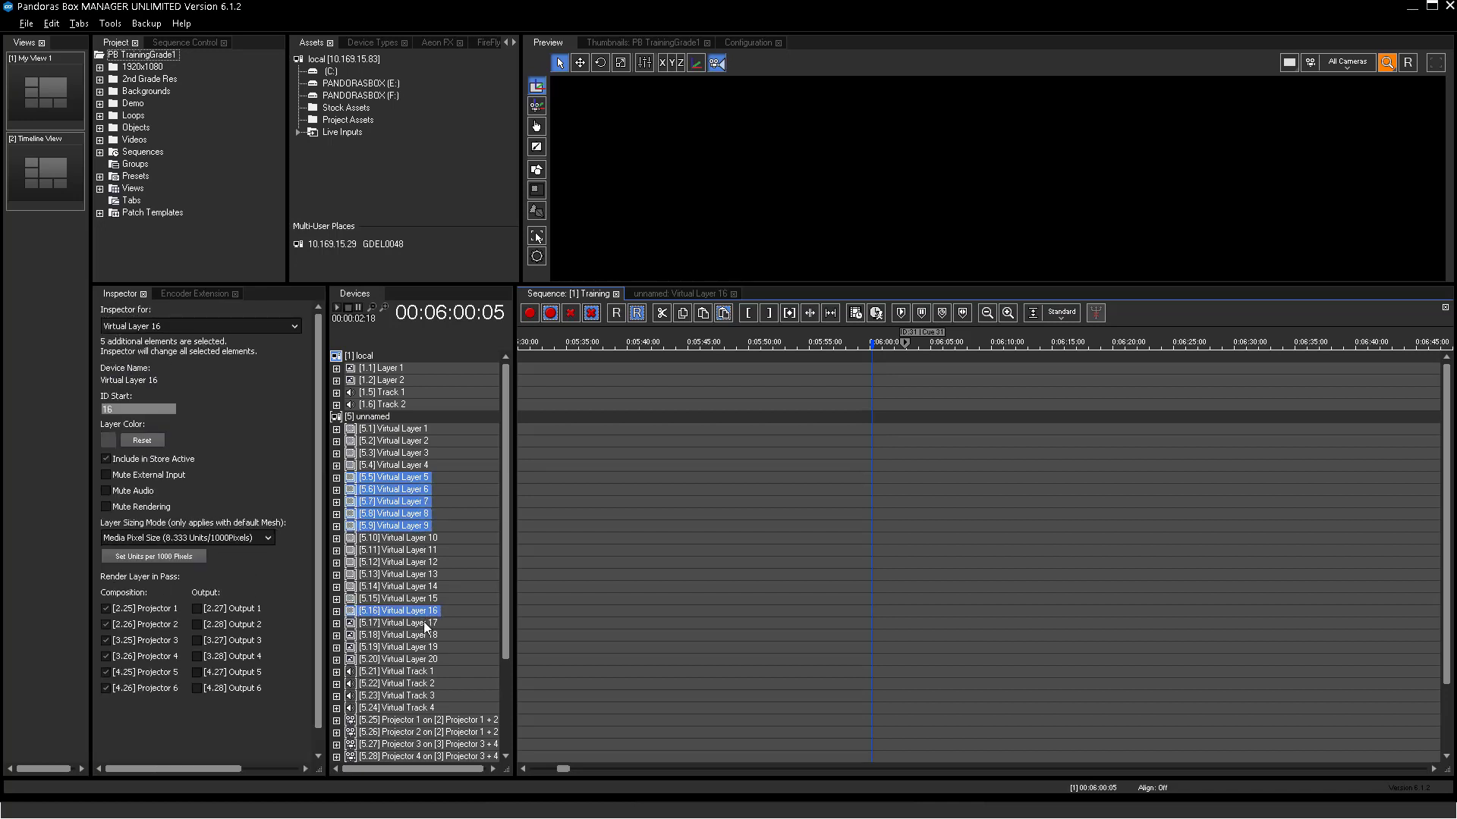
{"action": "left_click", "coordinate": [400, 646]}
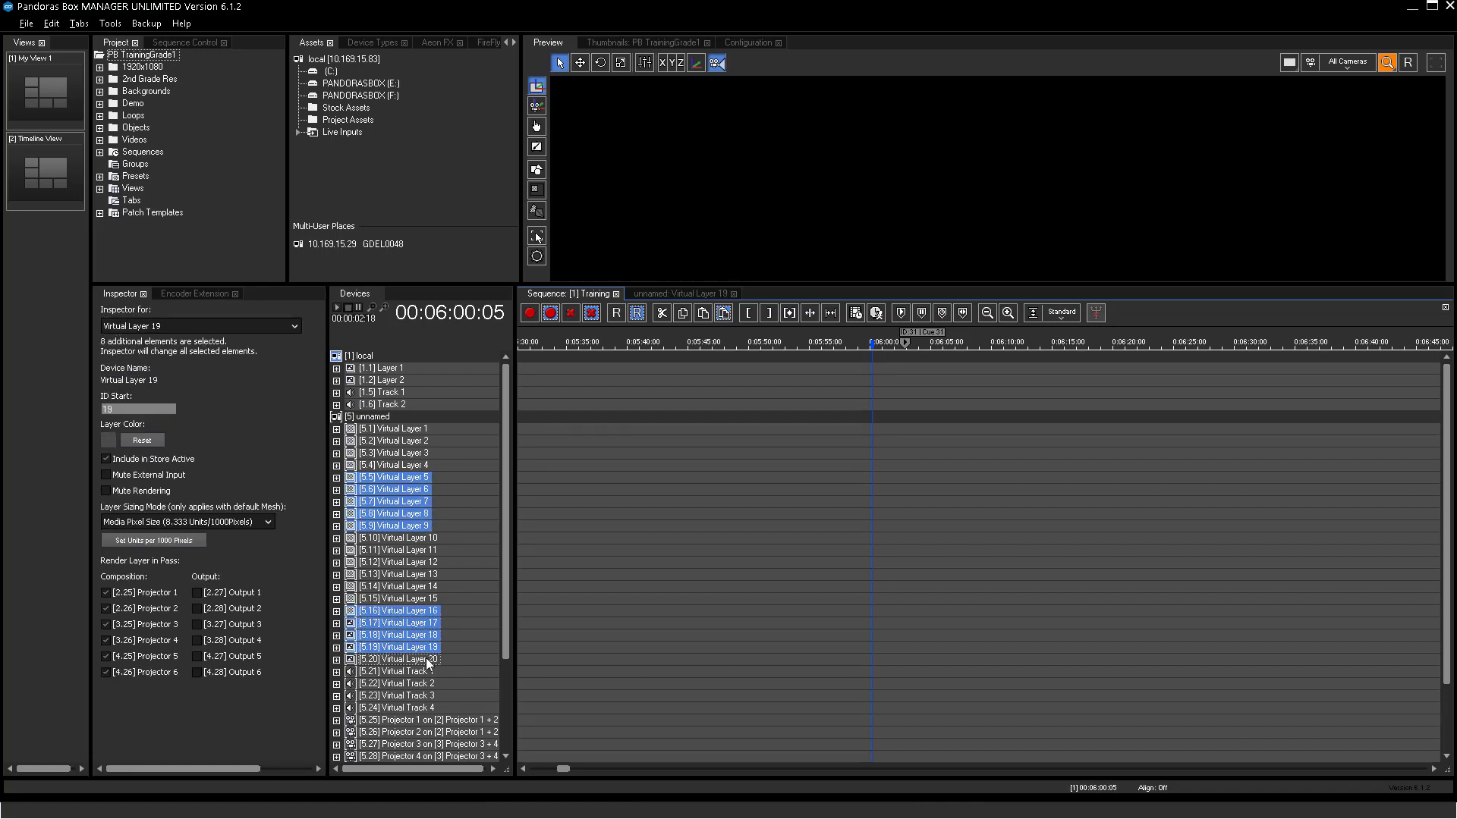
Step: Remove the selected virtual layers, then remove Virtual Layer 15 and confirm with OK
{"action": "right_click", "coordinate": [400, 610]}
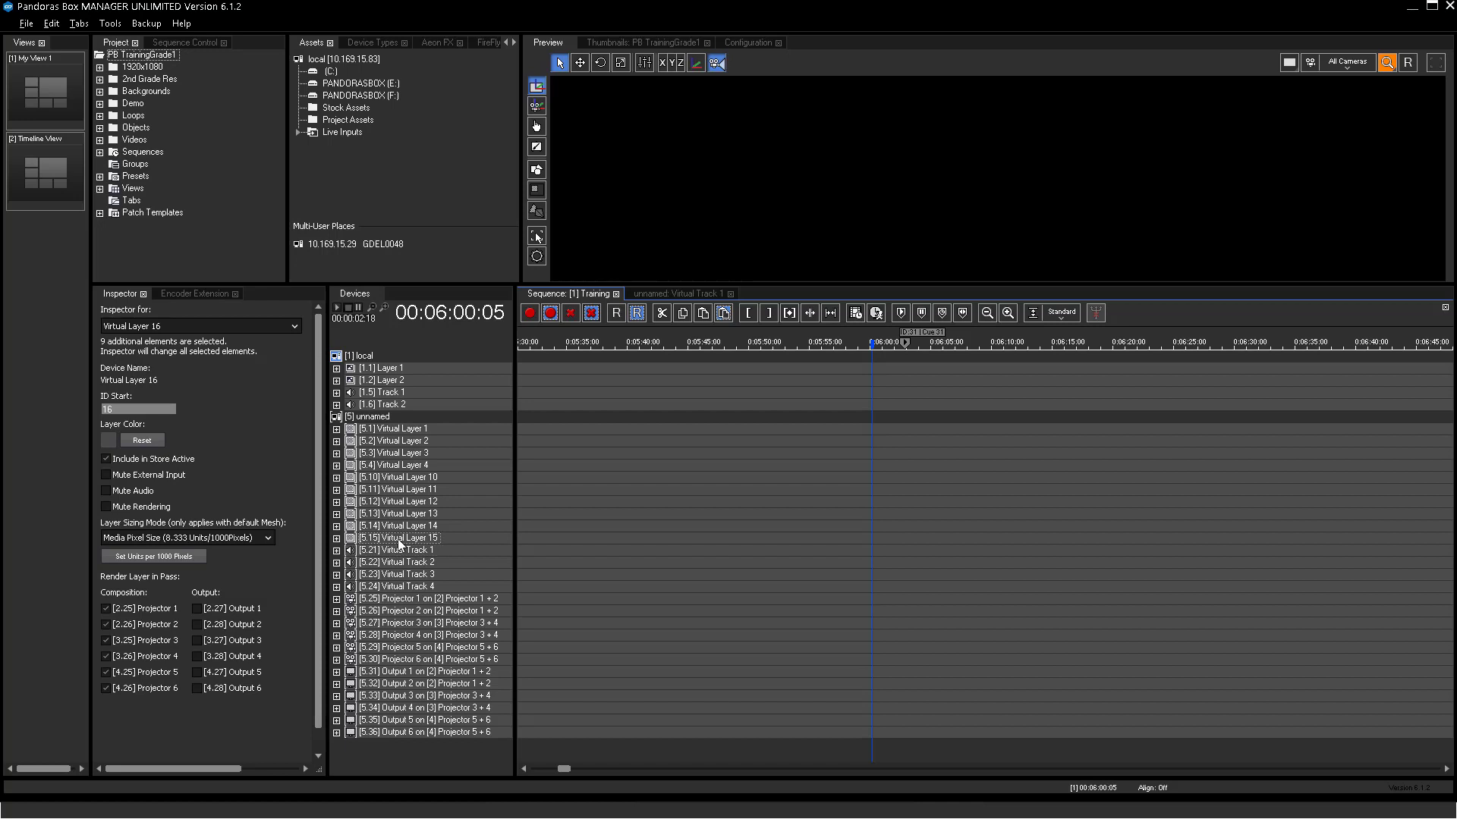
{"action": "right_click", "coordinate": [401, 537]}
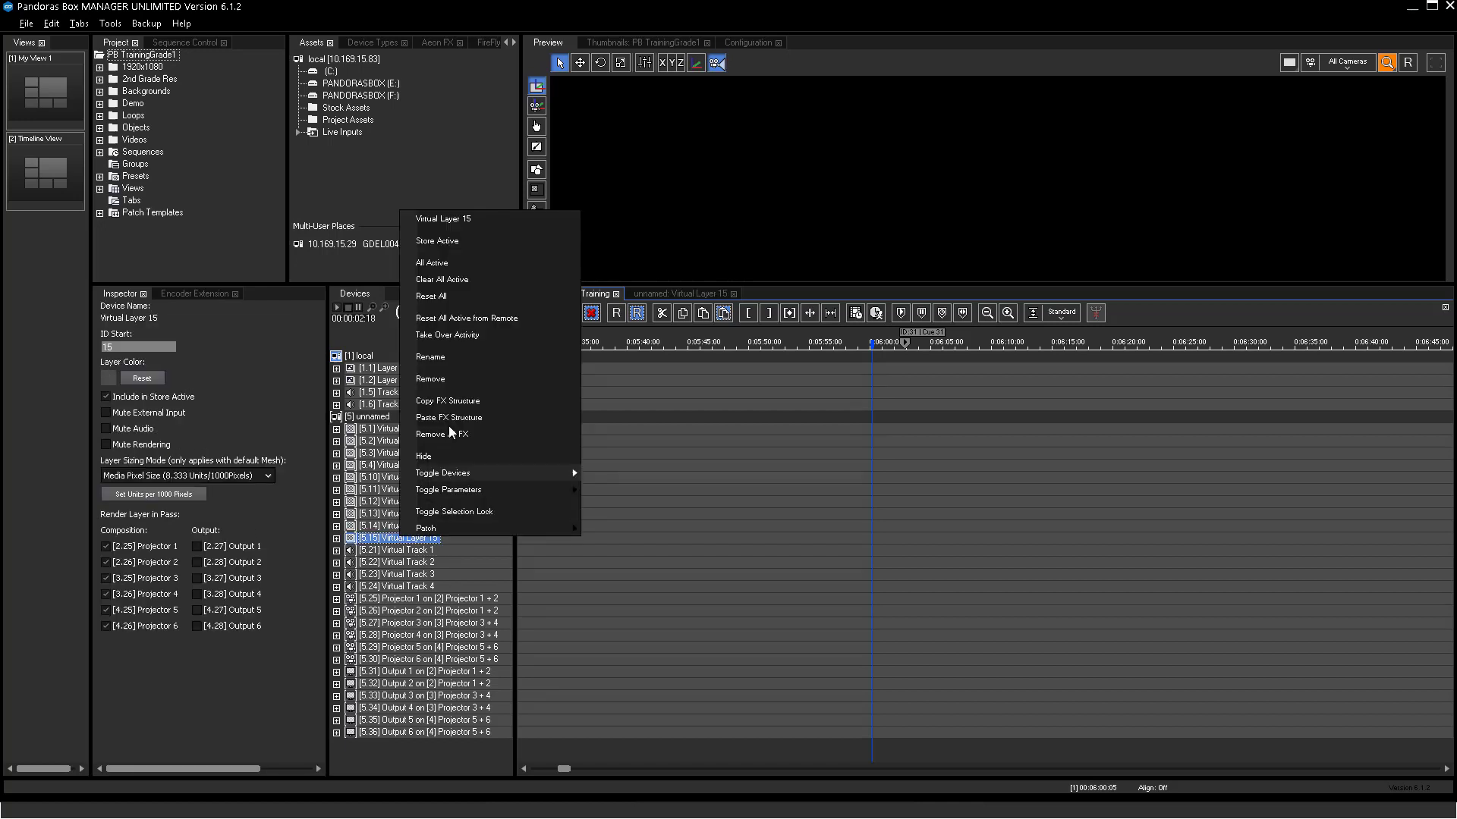
{"action": "left_click", "coordinate": [430, 378]}
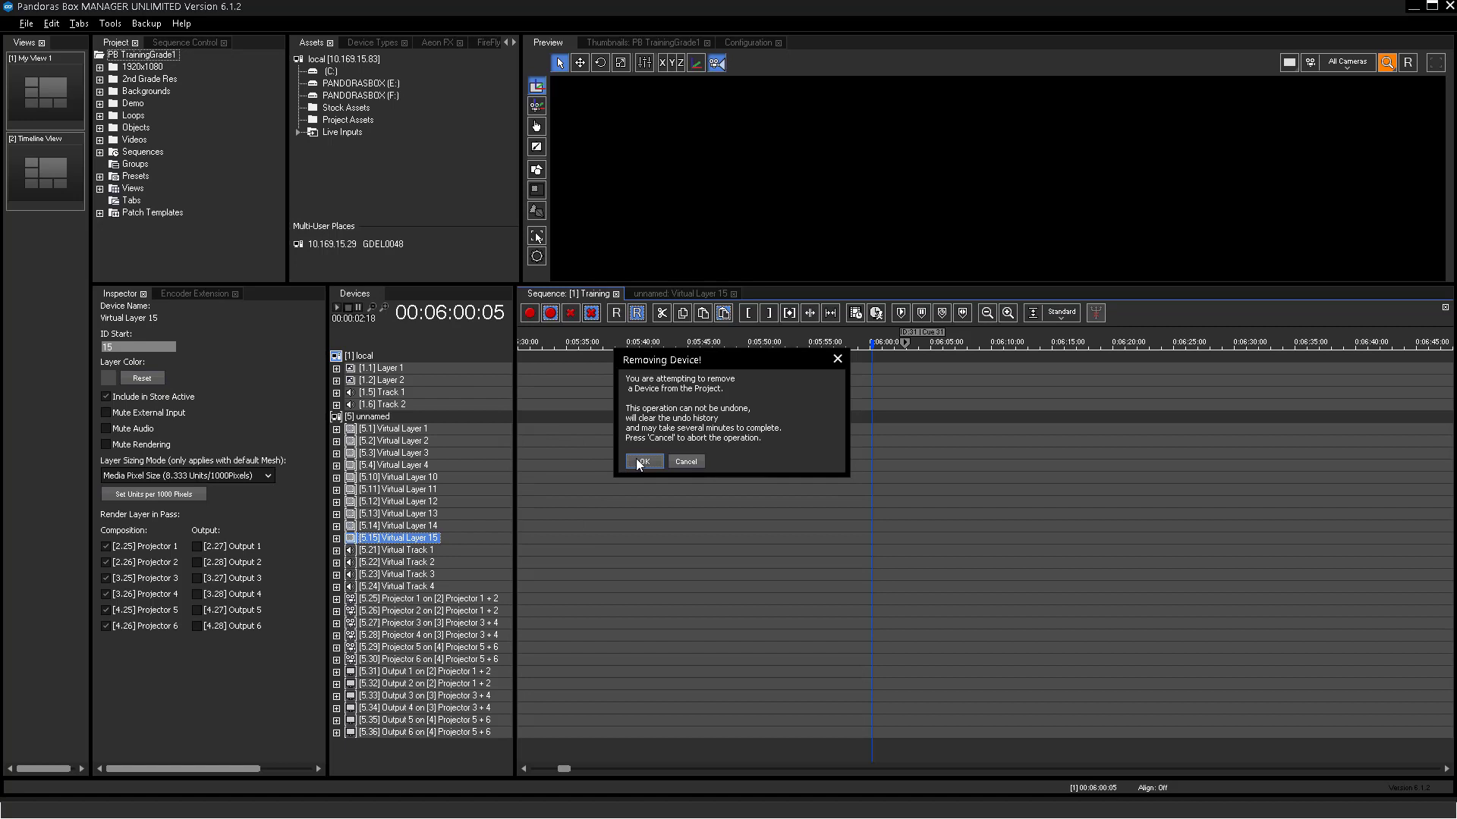
{"action": "left_click", "coordinate": [642, 462]}
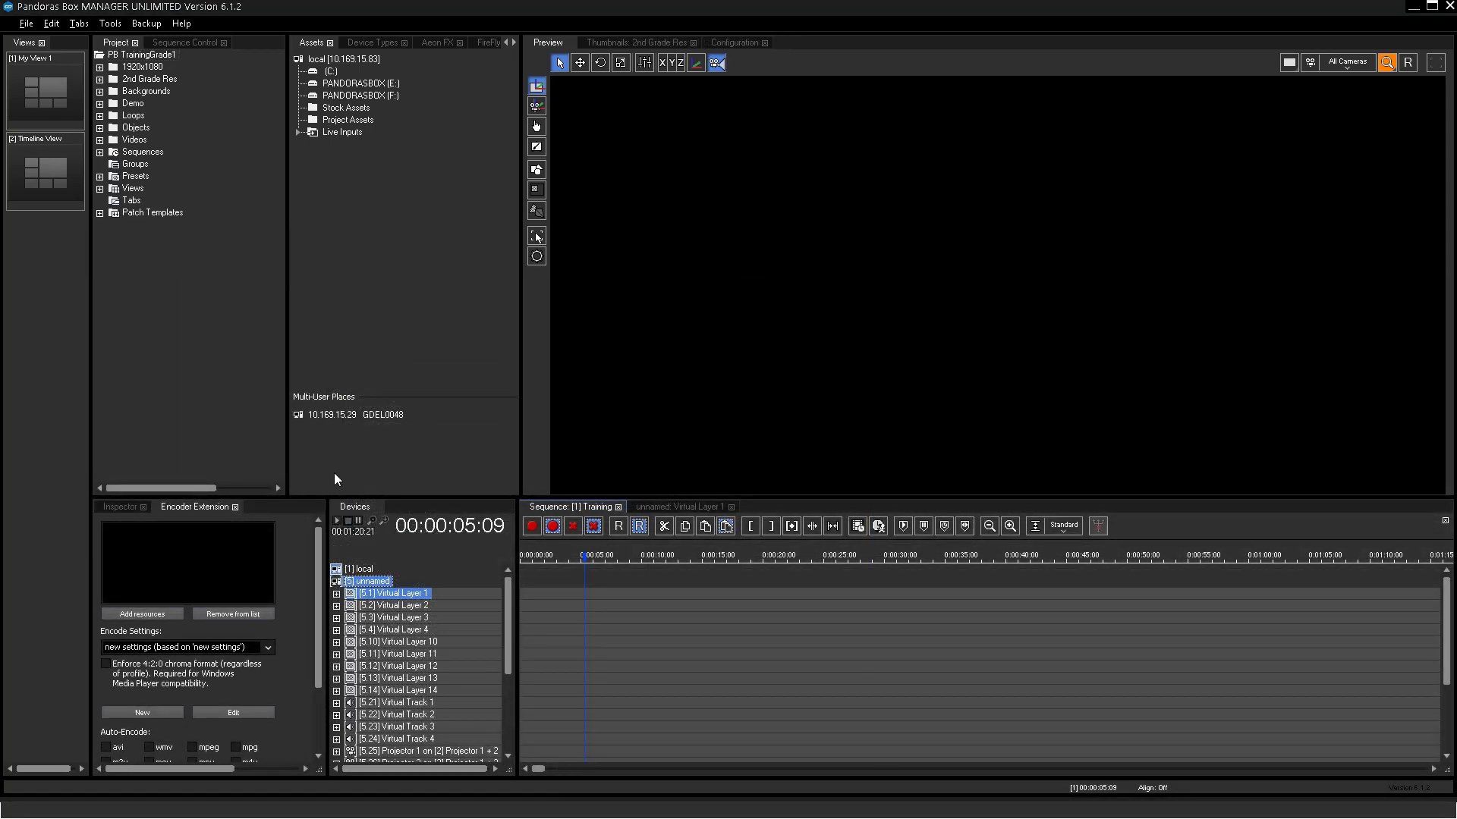
Step: Place the PB 6 Hintergrund 4800x1800 test pattern on Virtual Layer 1, then select Projector 1
{"action": "right_click", "coordinate": [368, 581]}
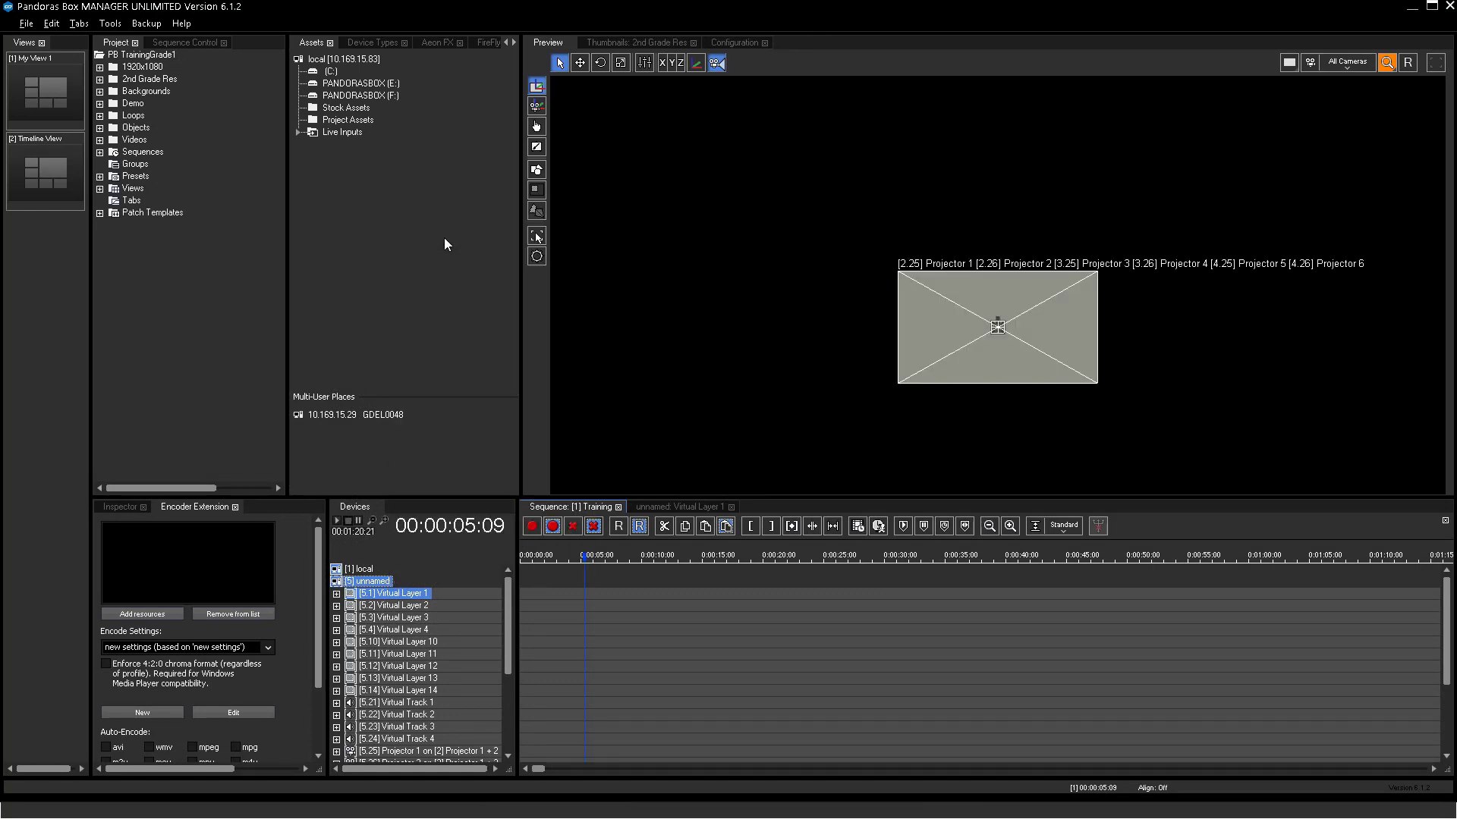
{"action": "left_click", "coordinate": [101, 79]}
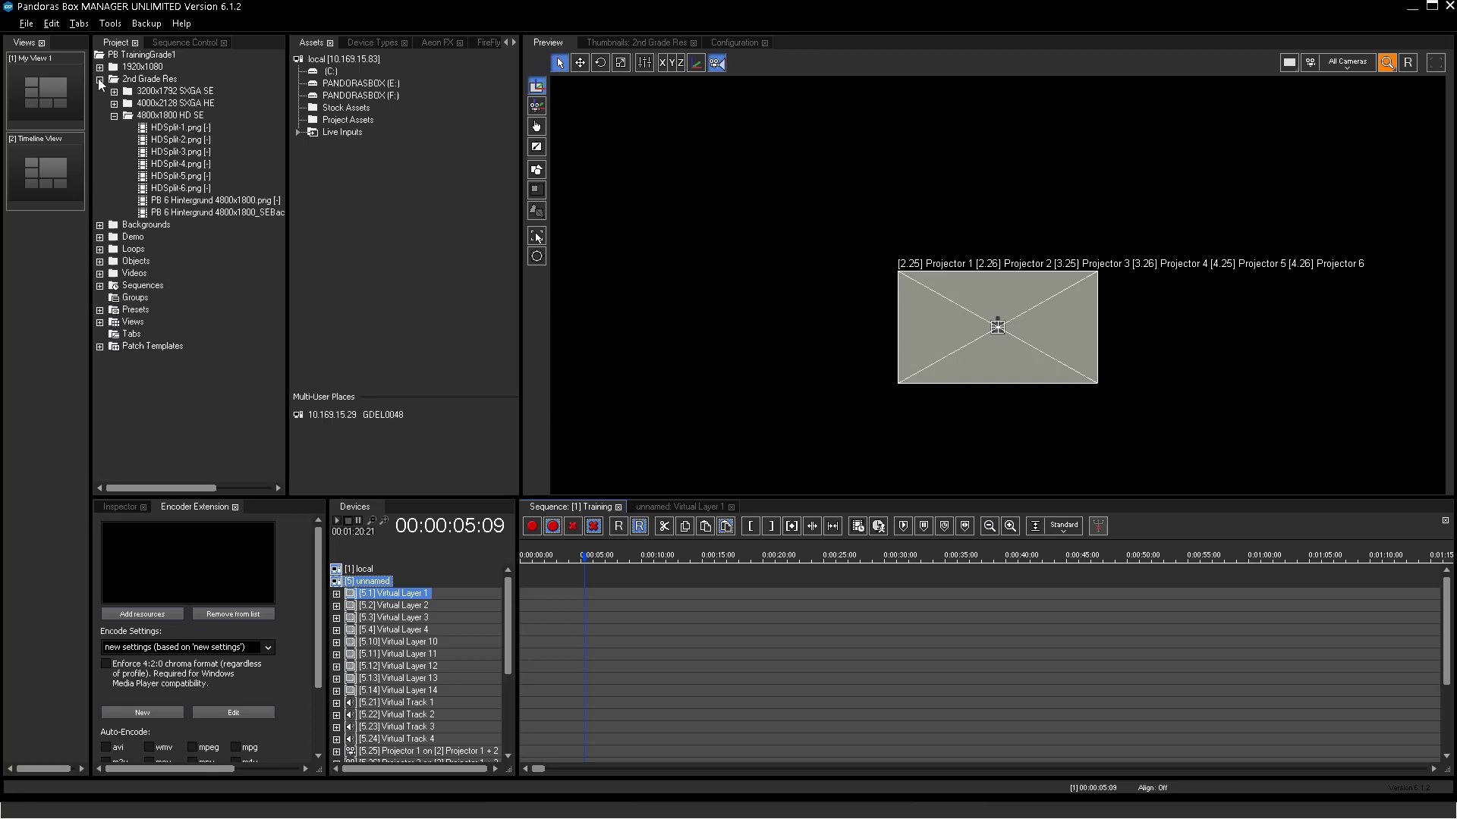
{"action": "left_click", "coordinate": [211, 211]}
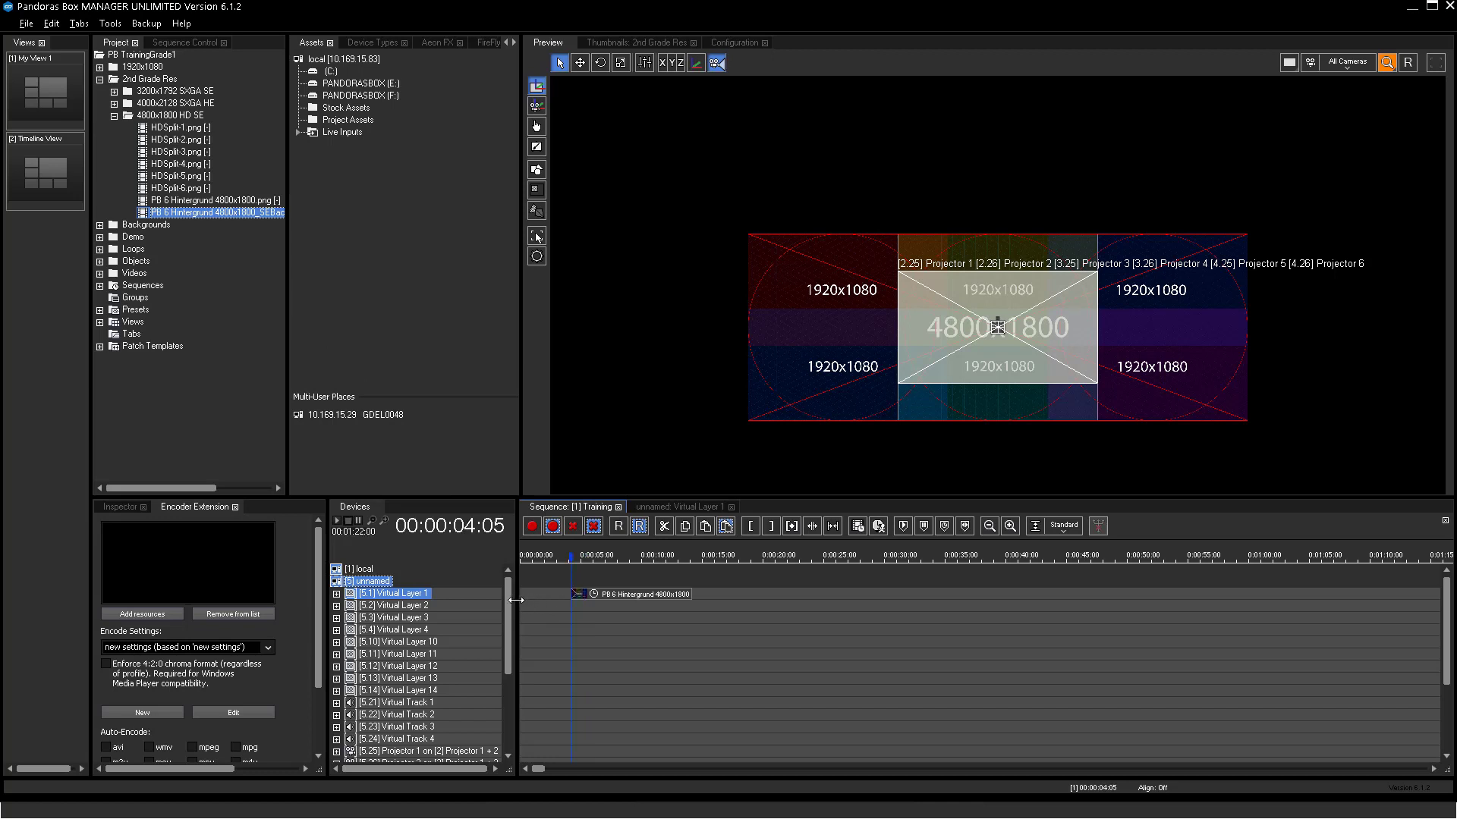
{"action": "scroll", "scroll_direction": "down", "scroll_amount": 3}
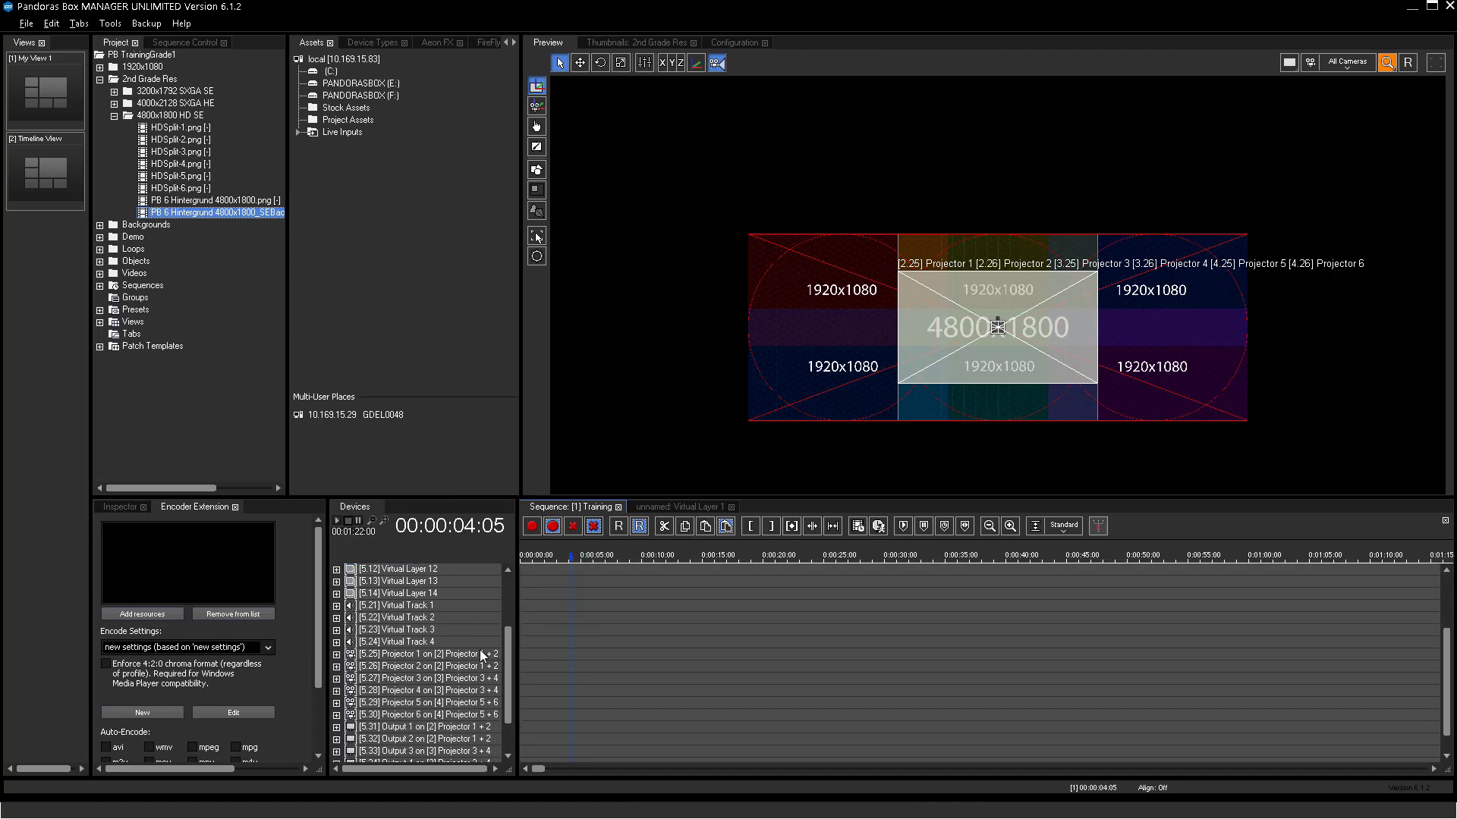
{"action": "left_click", "coordinate": [418, 654]}
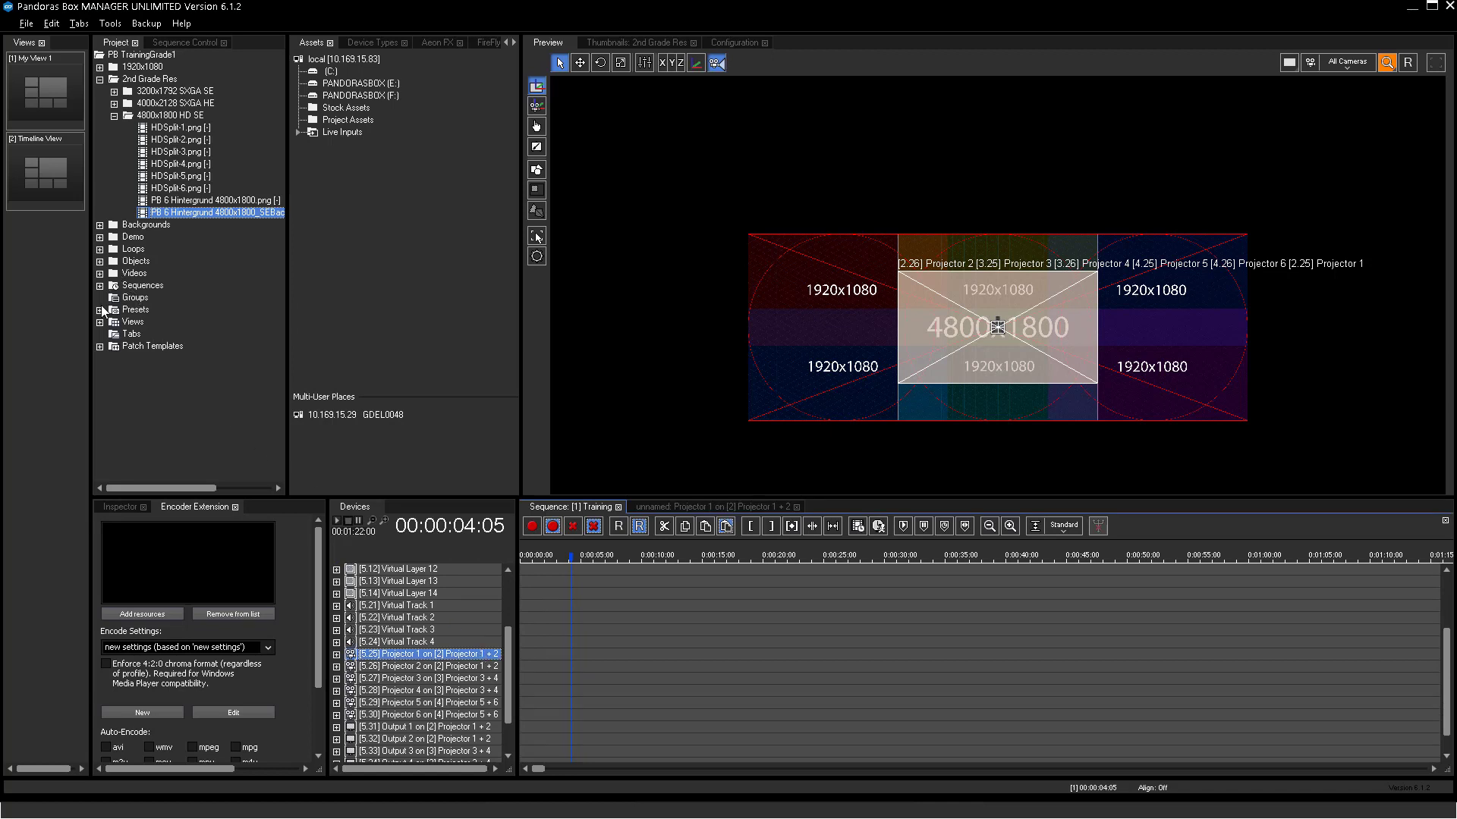
Step: Apply Top-Left, Top-Mid, Top-Right, Bot-Left, Bot-Mid and Bot-Right presets to Projectors 1–6
{"action": "right_click", "coordinate": [172, 382]}
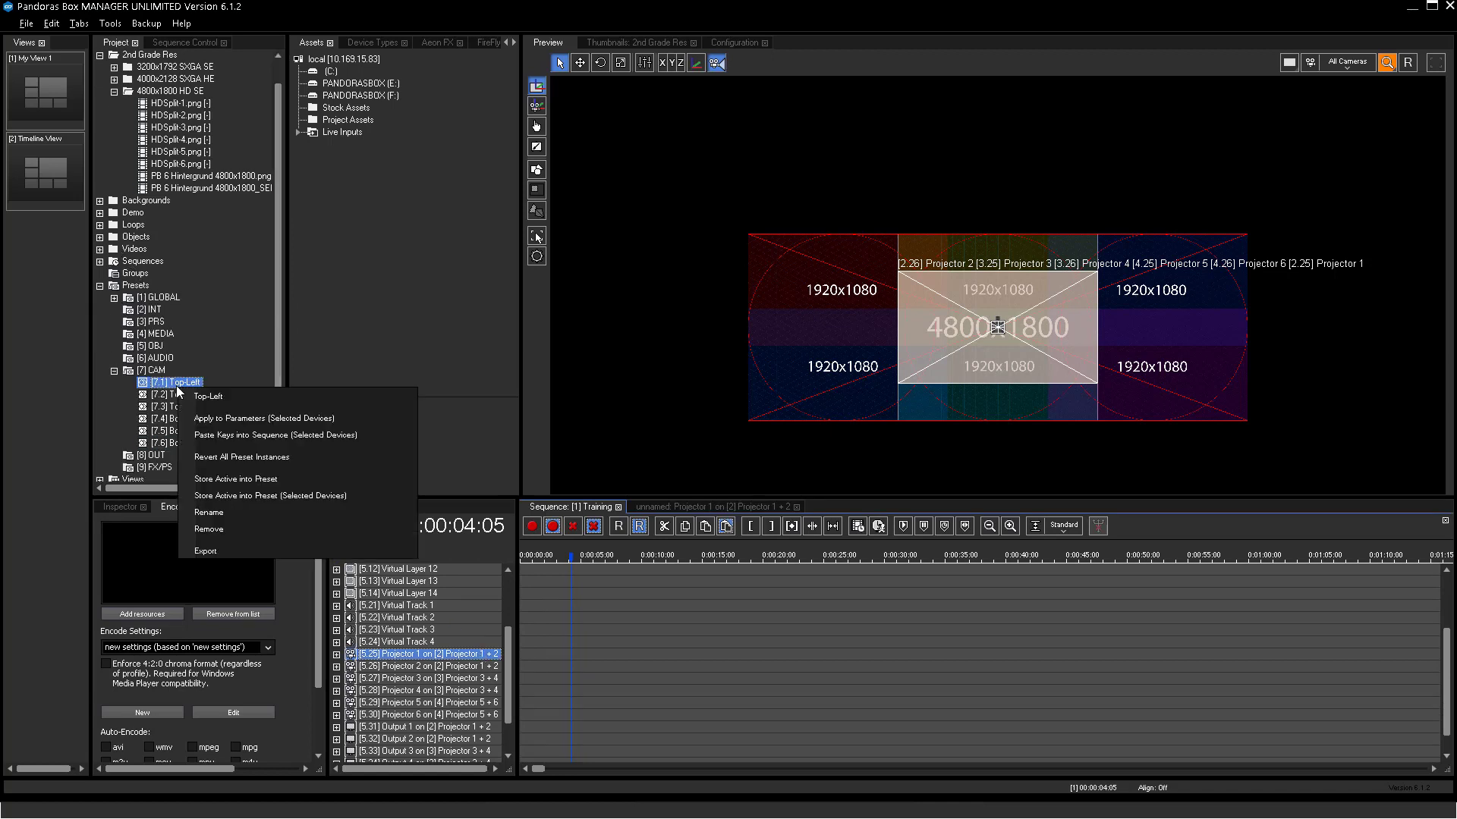
{"action": "left_click", "coordinate": [423, 666]}
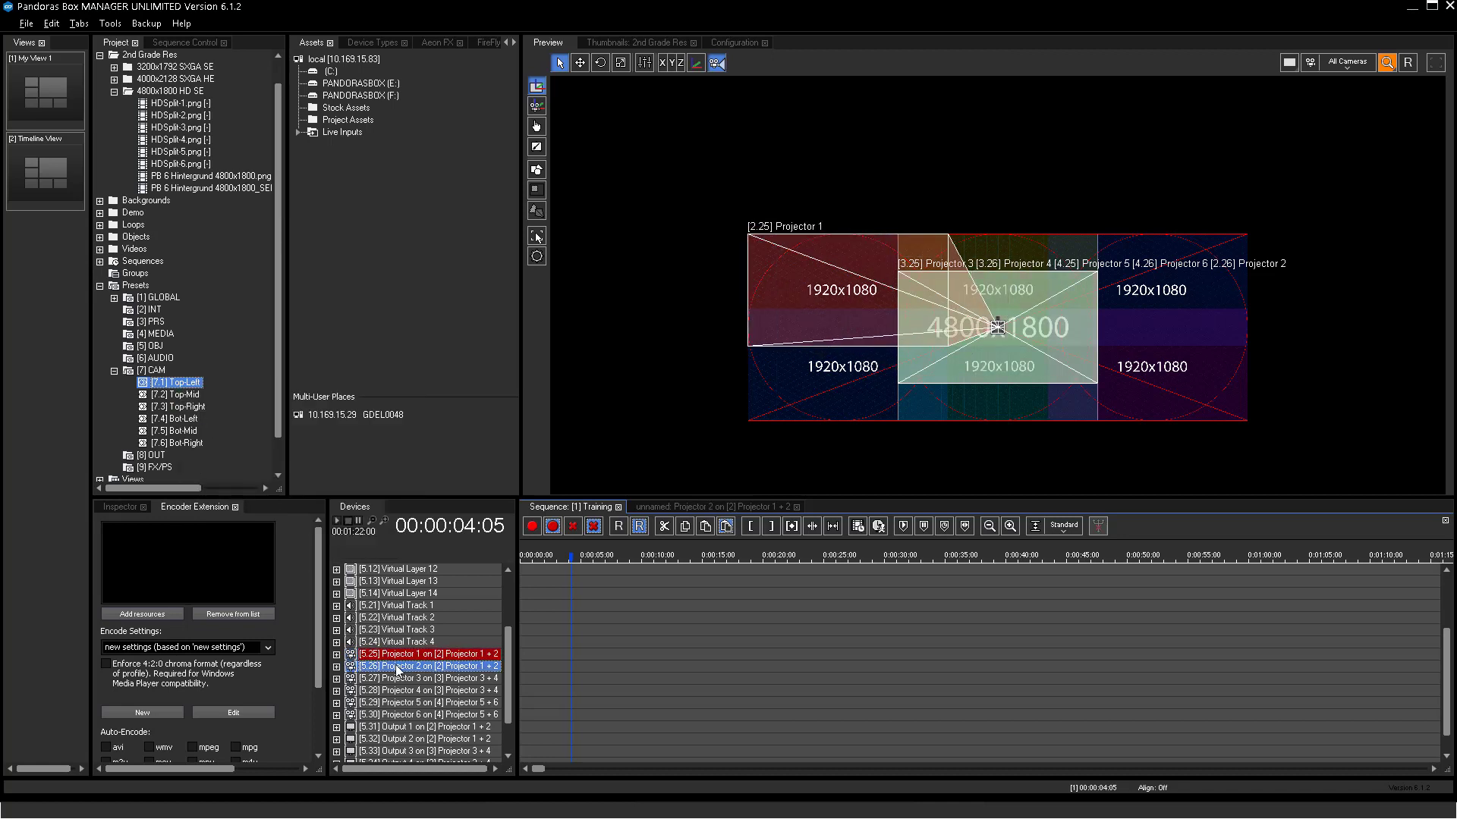
{"action": "left_click", "coordinate": [426, 678]}
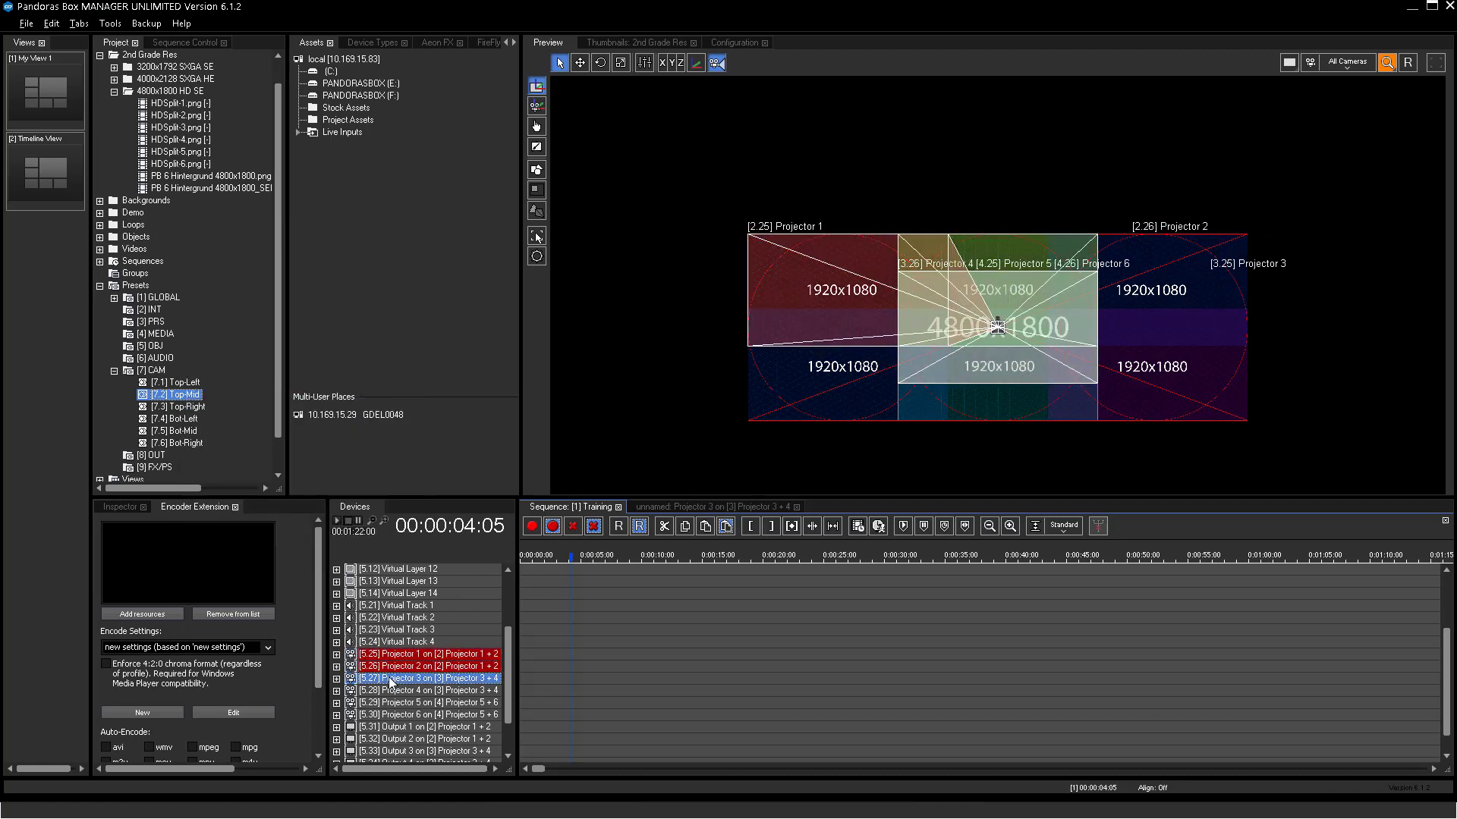
{"action": "left_click", "coordinate": [181, 406]}
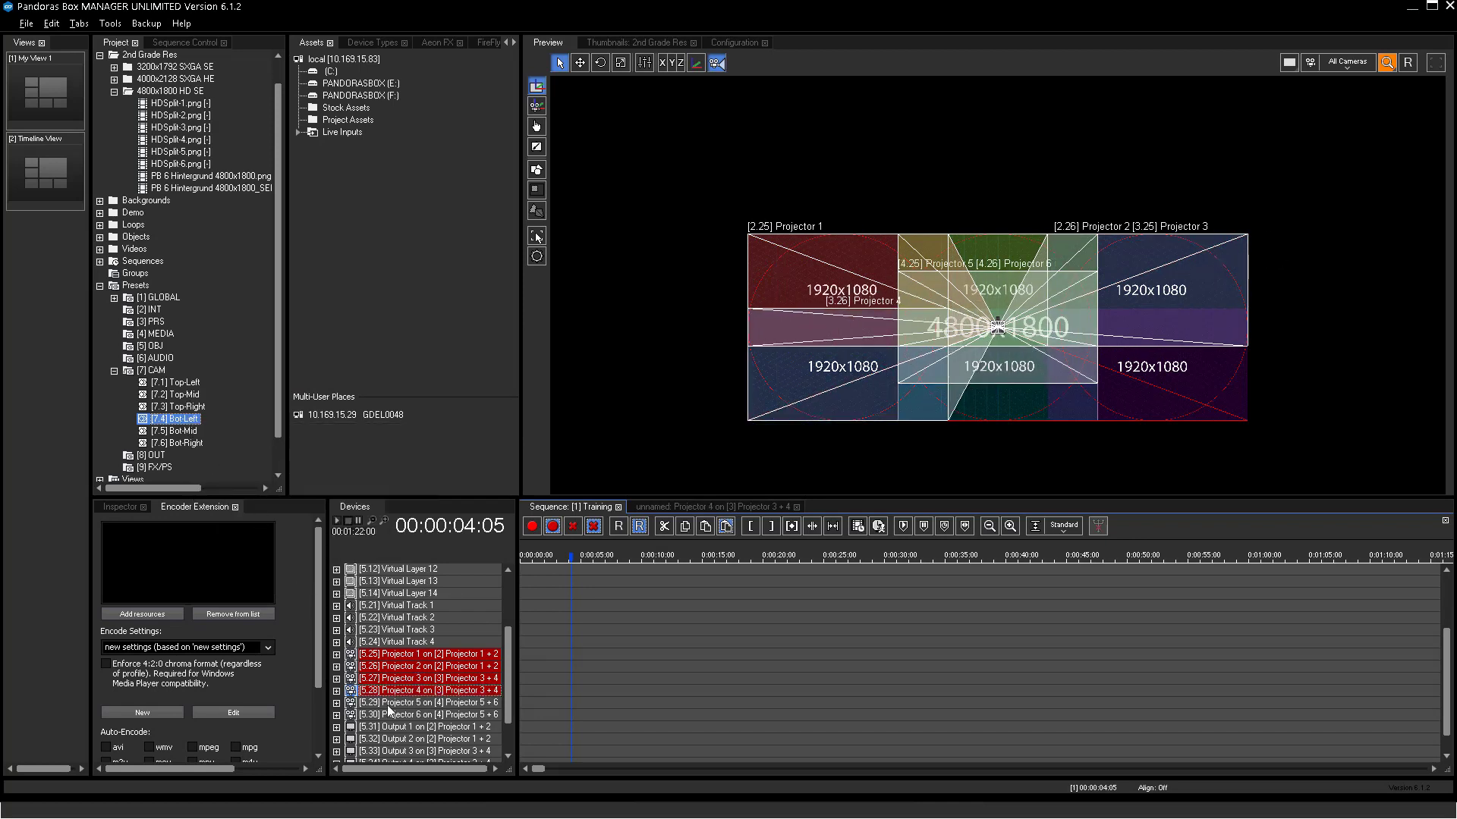
{"action": "left_click", "coordinate": [174, 430]}
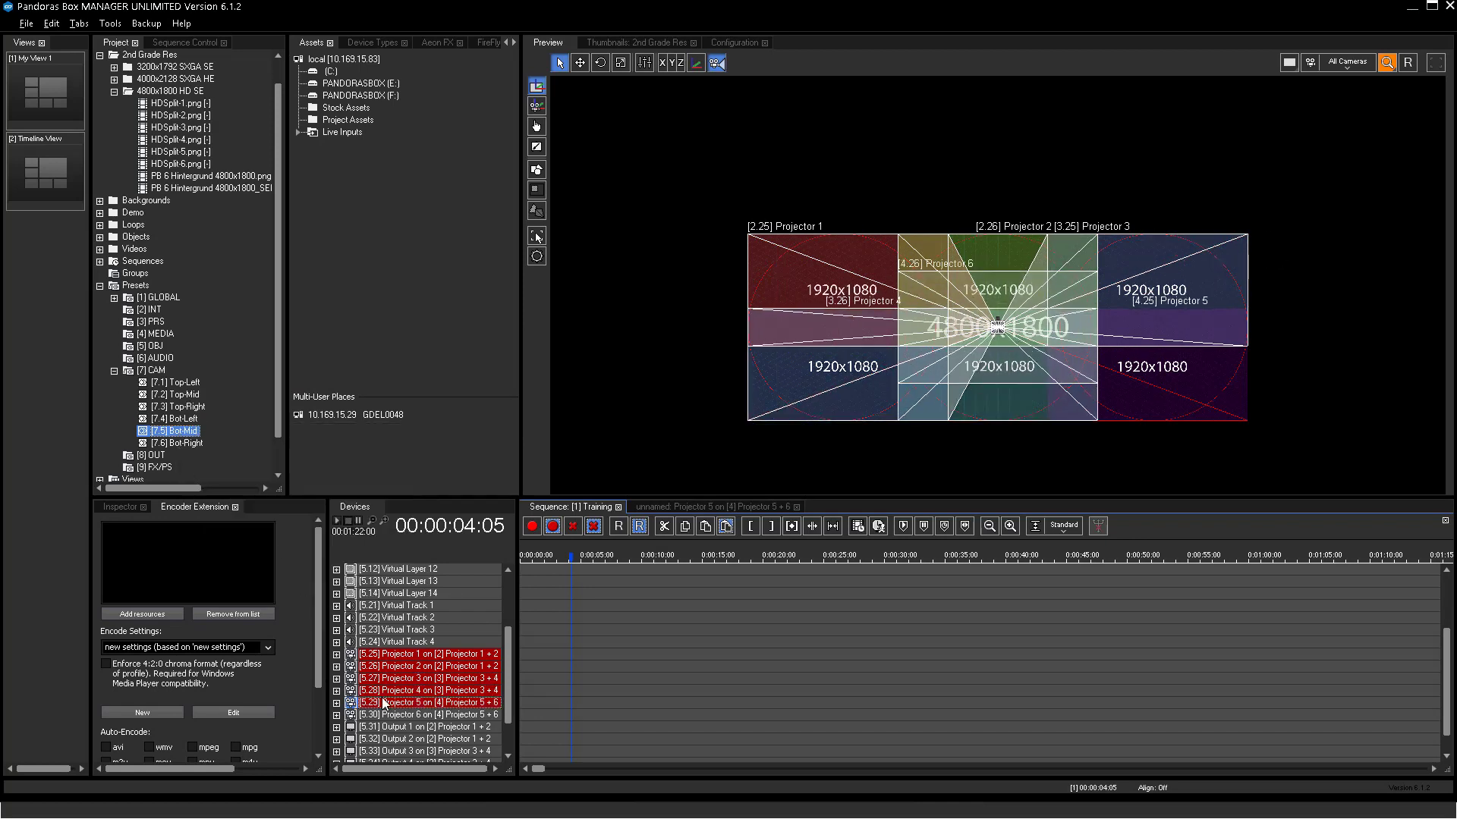
{"action": "left_click", "coordinate": [176, 443]}
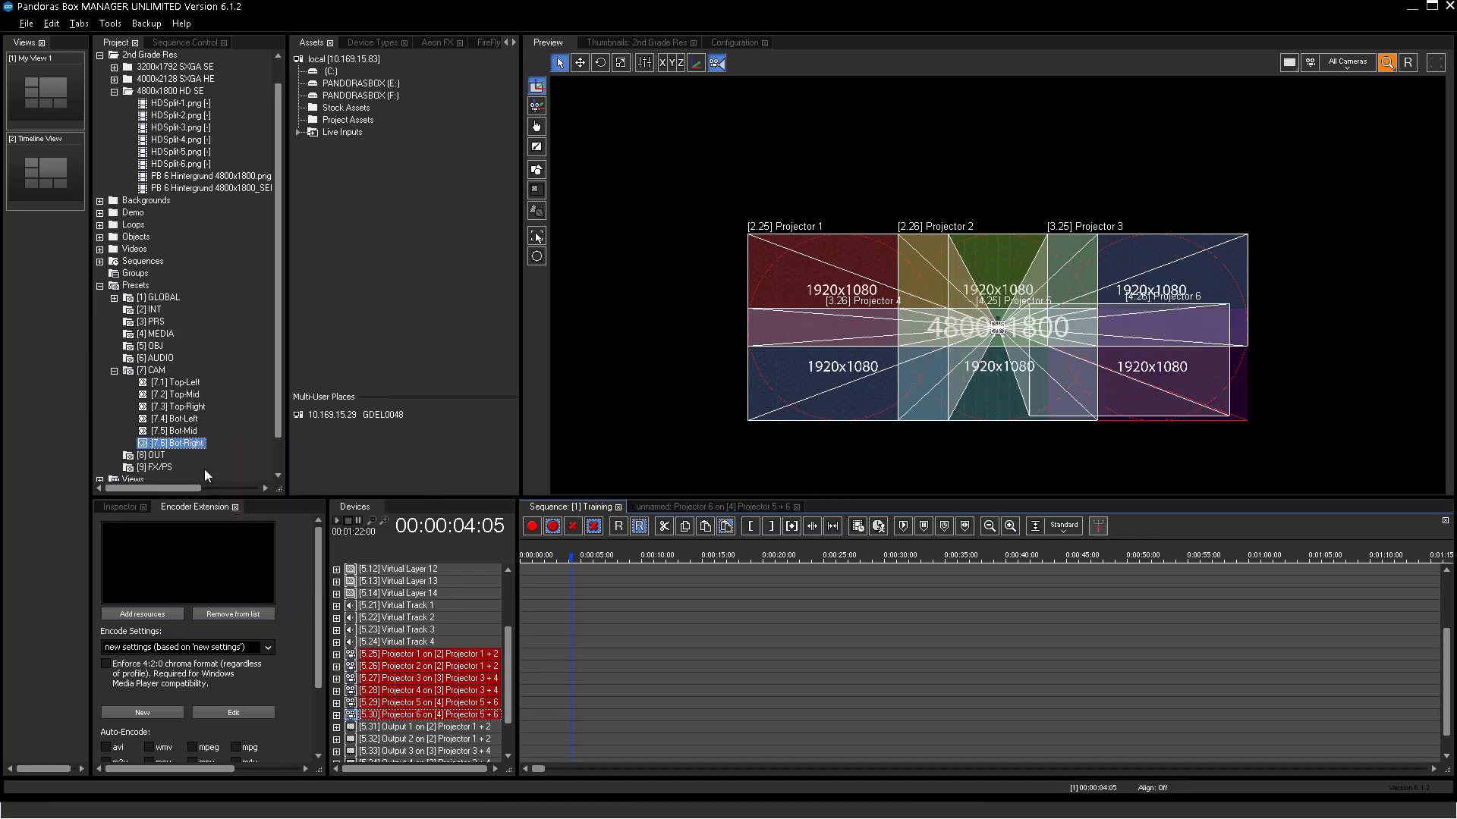
{"action": "left_click", "coordinate": [426, 714]}
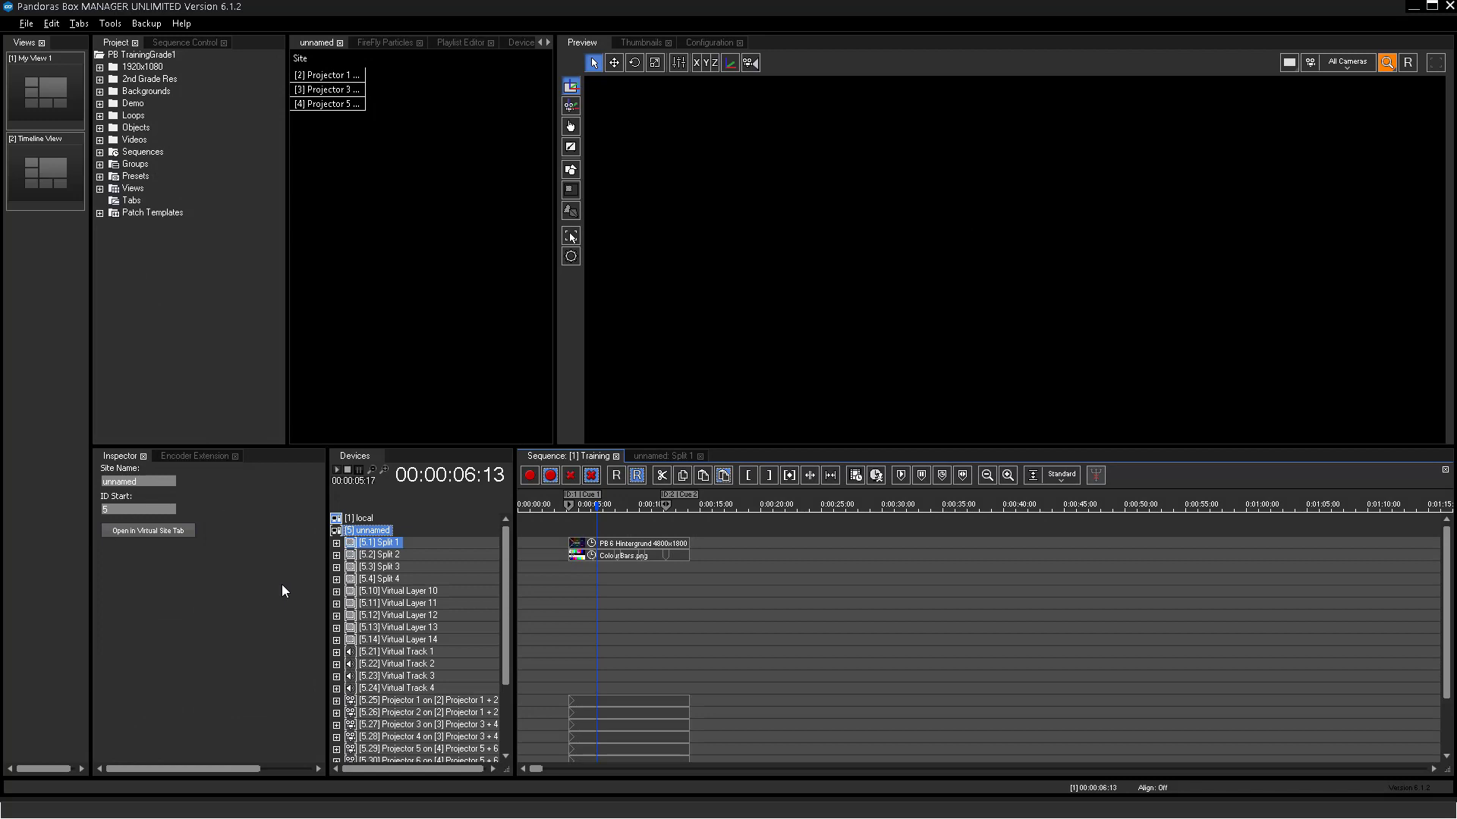
{"action": "right_click", "coordinate": [367, 531]}
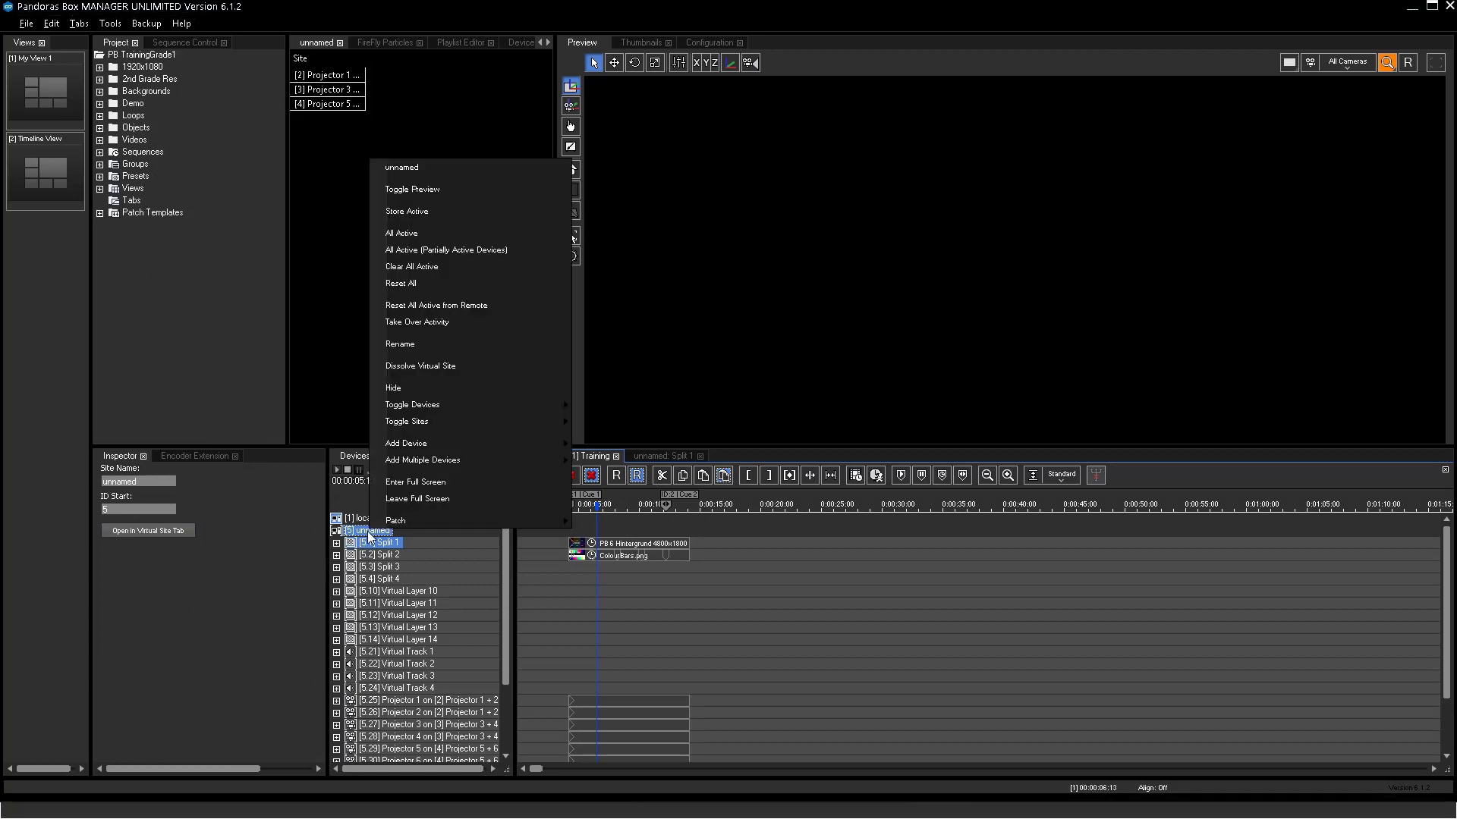